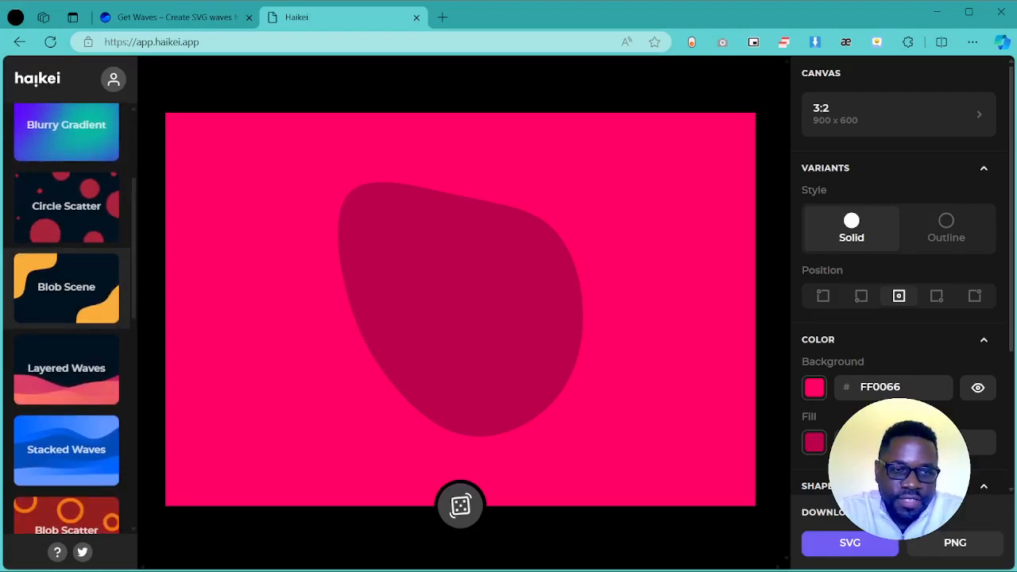
# - Randomize the blob six times to land on a new rounded shape on the pink canvas
pyautogui.scroll(-3)
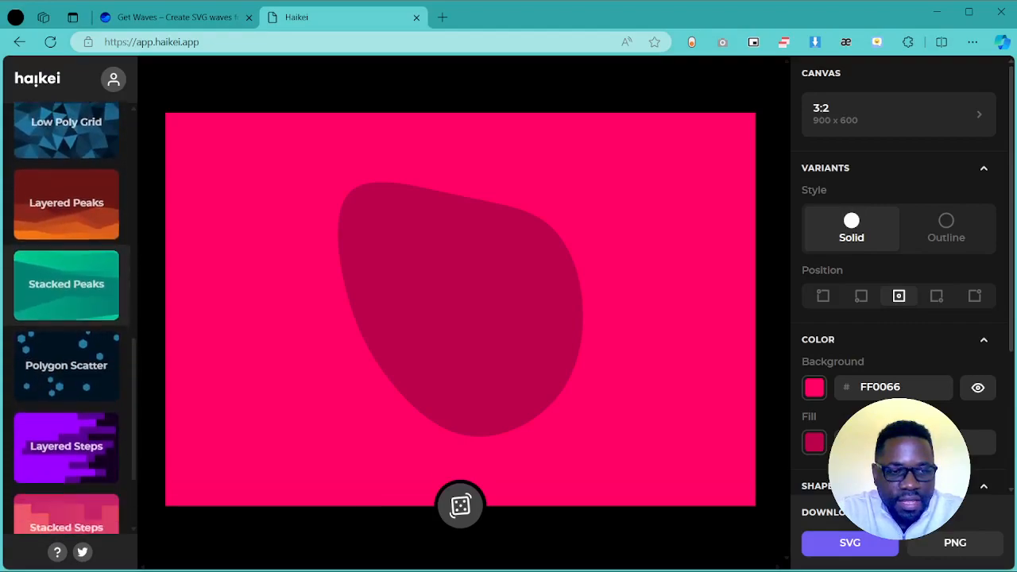
pyautogui.scroll(-3)
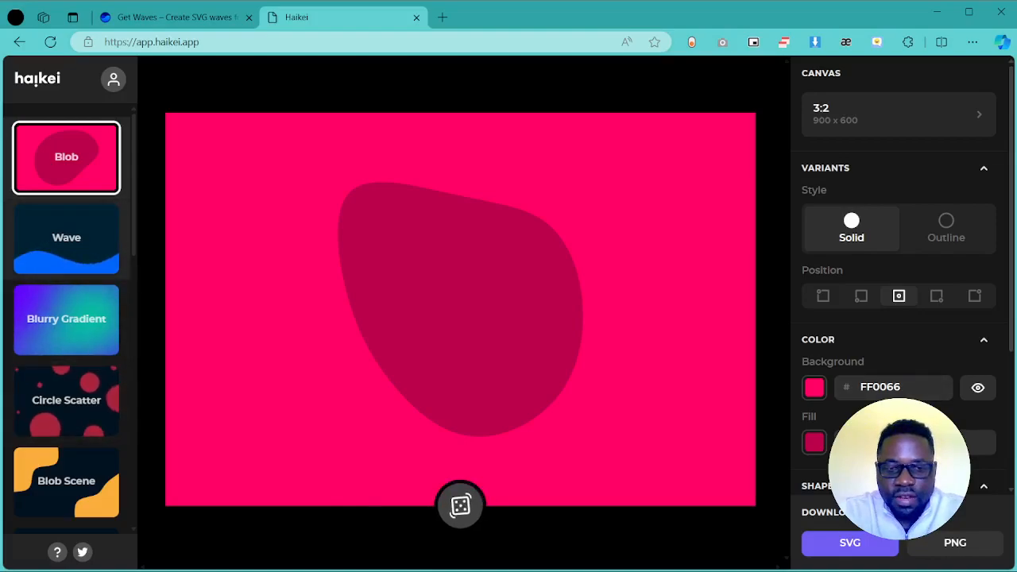
pyautogui.click(457, 506)
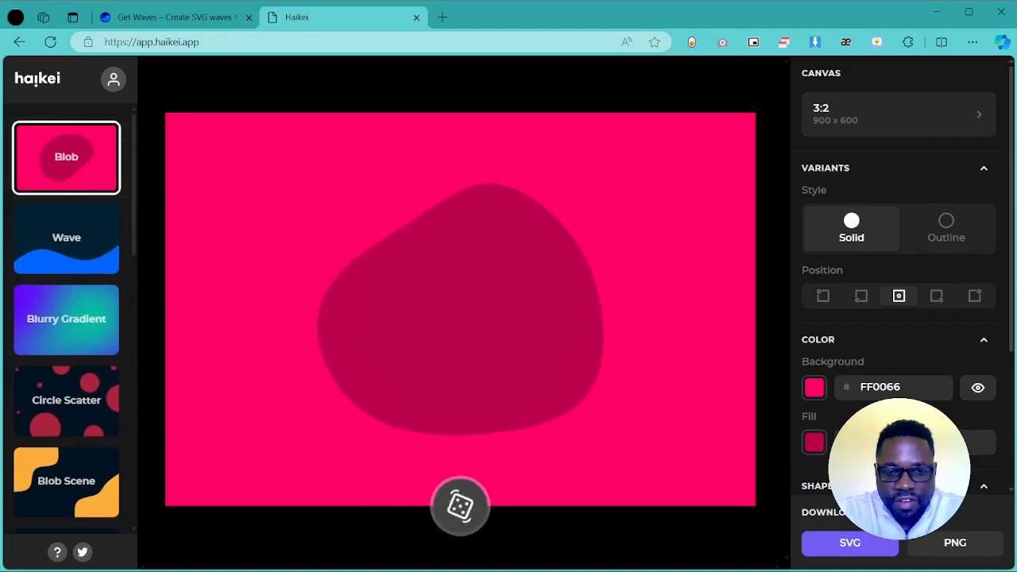
pyautogui.click(460, 507)
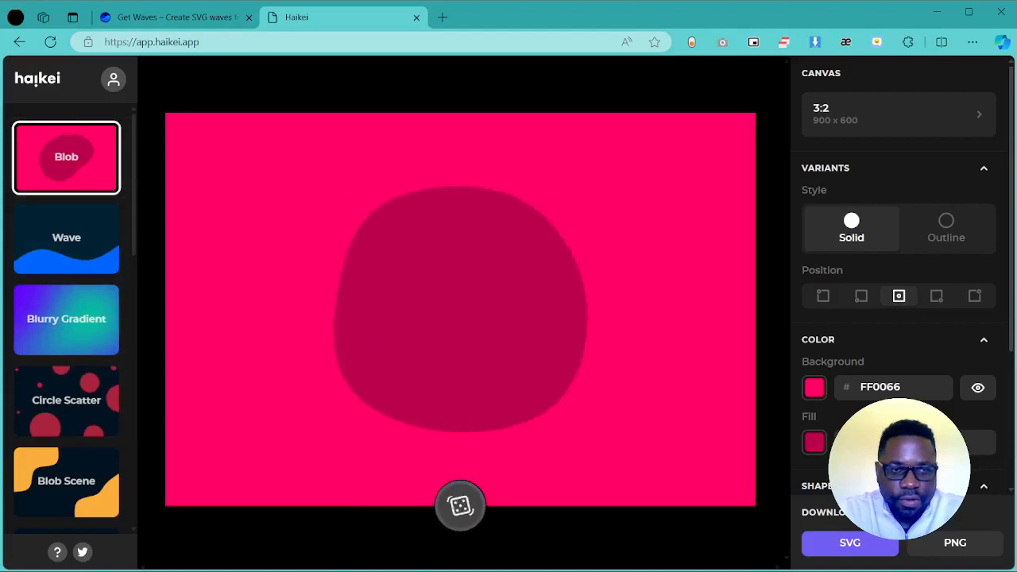
pyautogui.click(459, 505)
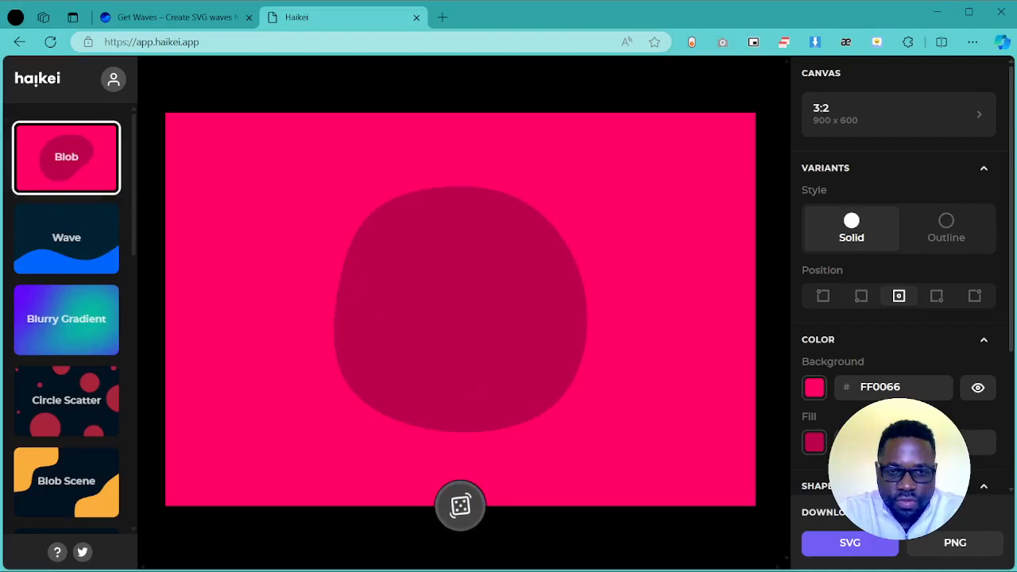
pyautogui.click(460, 506)
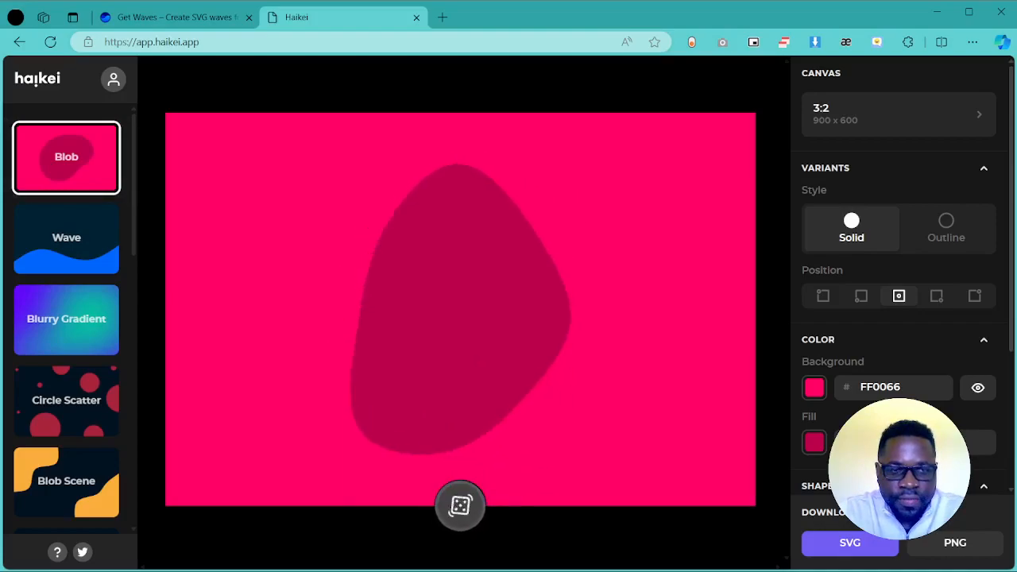
pyautogui.click(459, 509)
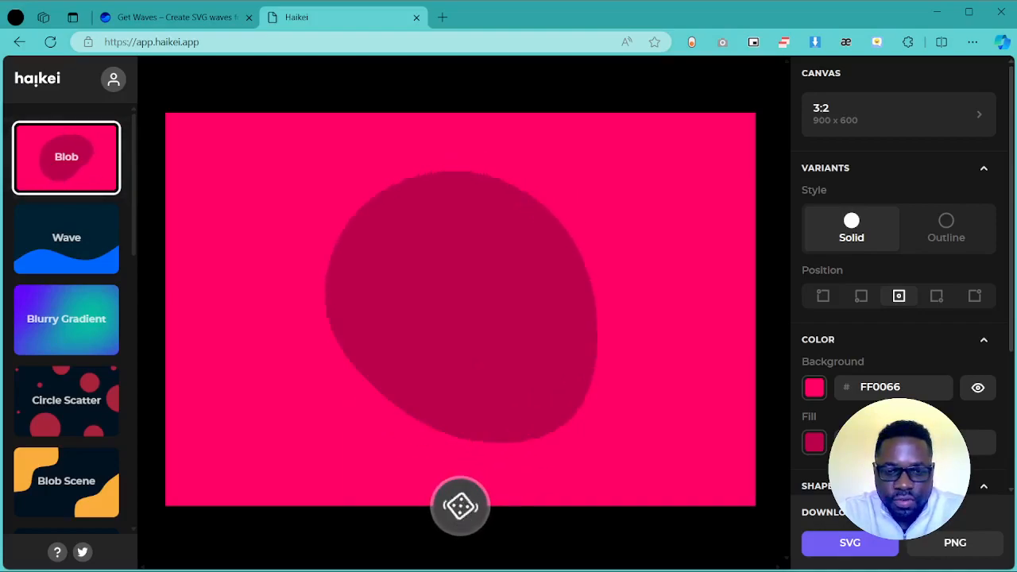
pyautogui.click(457, 507)
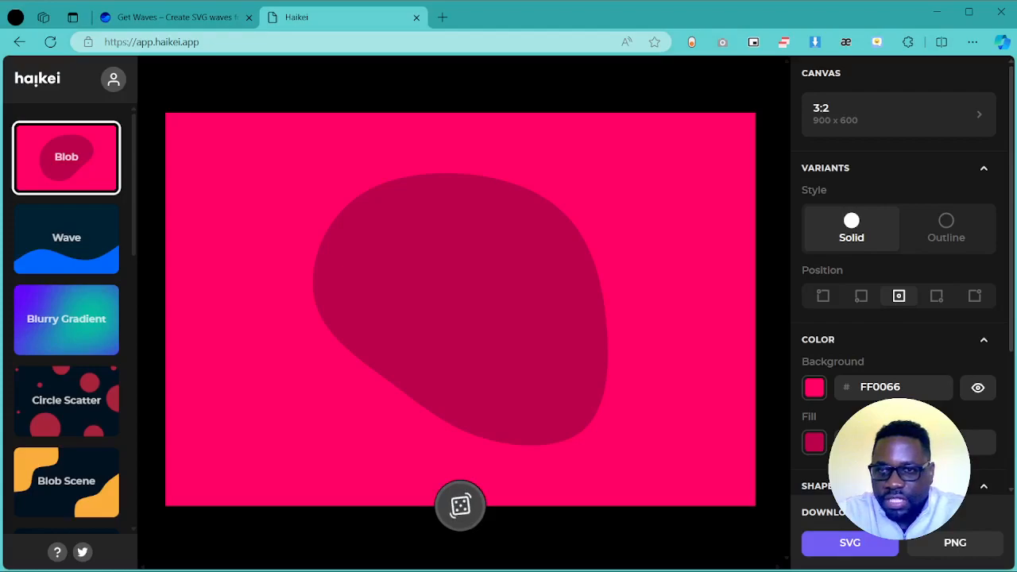
pyautogui.click(898, 114)
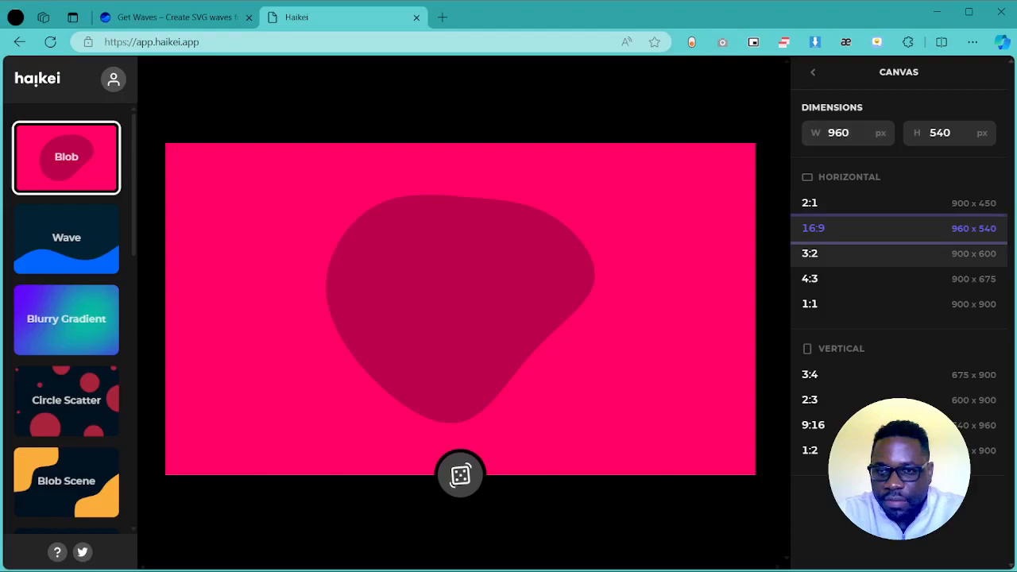
# - Set the canvas to 16:9 at 960 × 540 and try the blob as an outline before returning it to solid
pyautogui.click(810, 303)
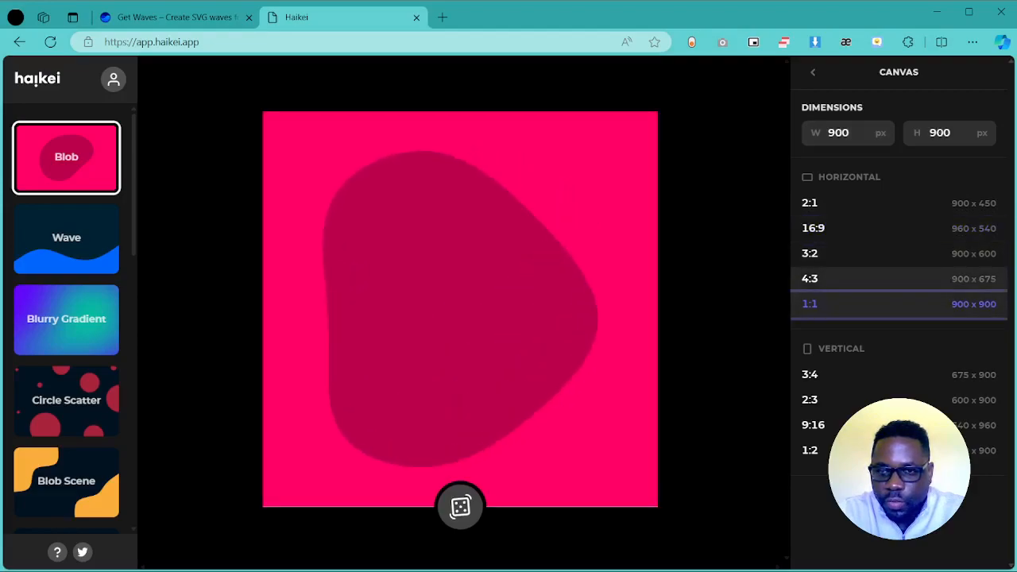
pyautogui.click(814, 228)
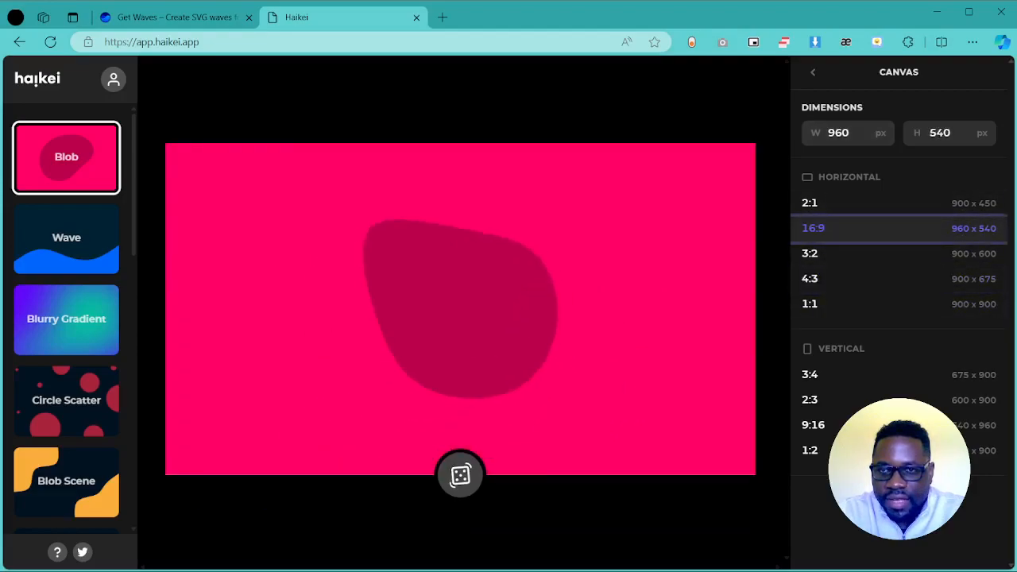
pyautogui.click(812, 71)
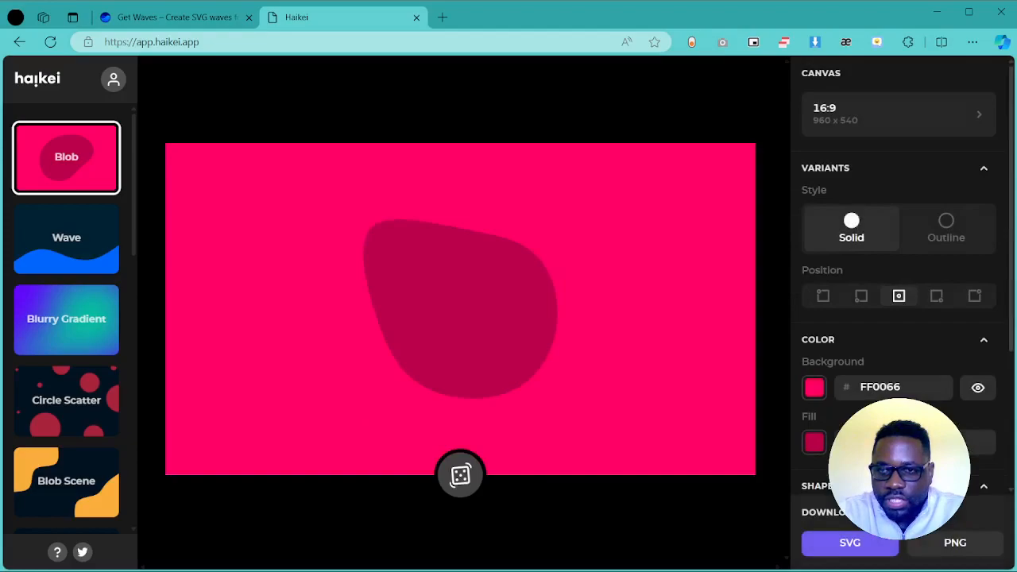
pyautogui.click(945, 229)
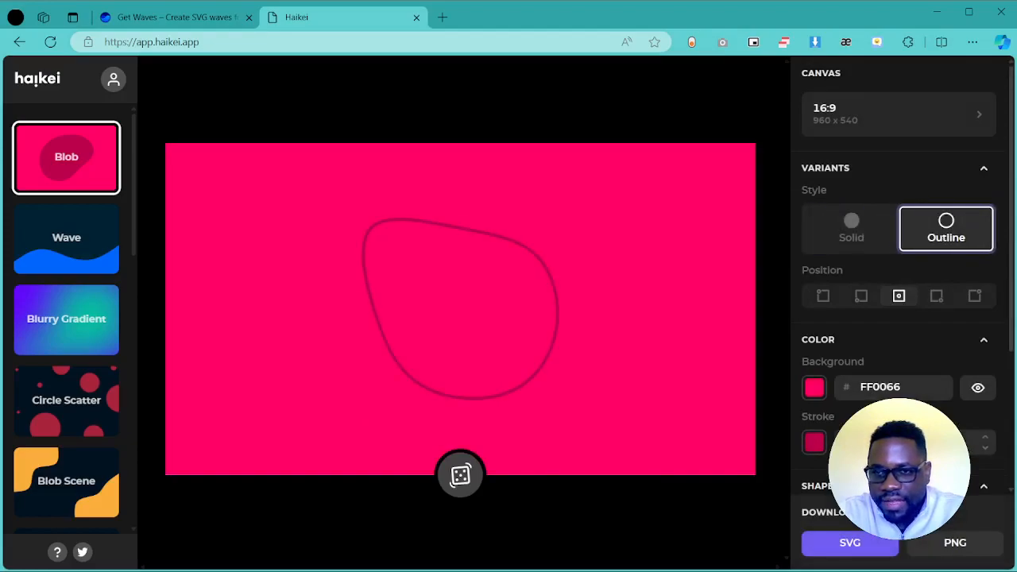
pyautogui.click(852, 229)
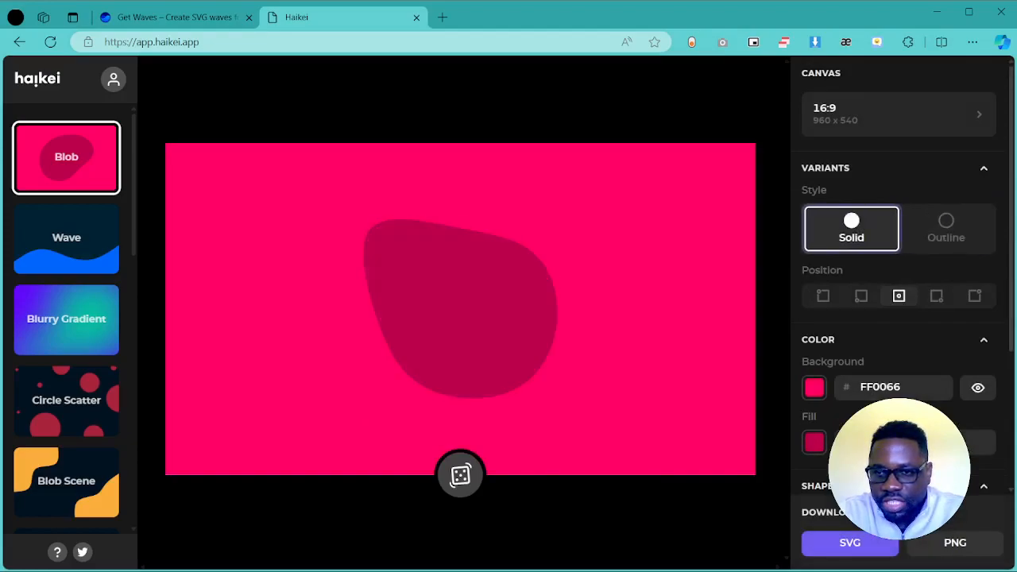
# - Try the blob in bottom-left, bottom-right and top-right positions, then centre it again
pyautogui.click(862, 296)
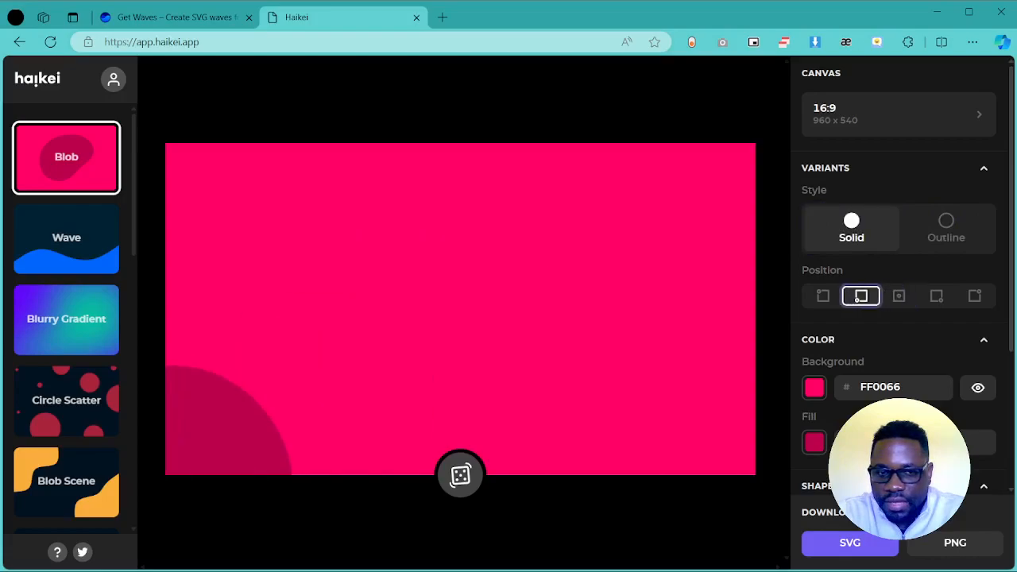
pyautogui.click(936, 296)
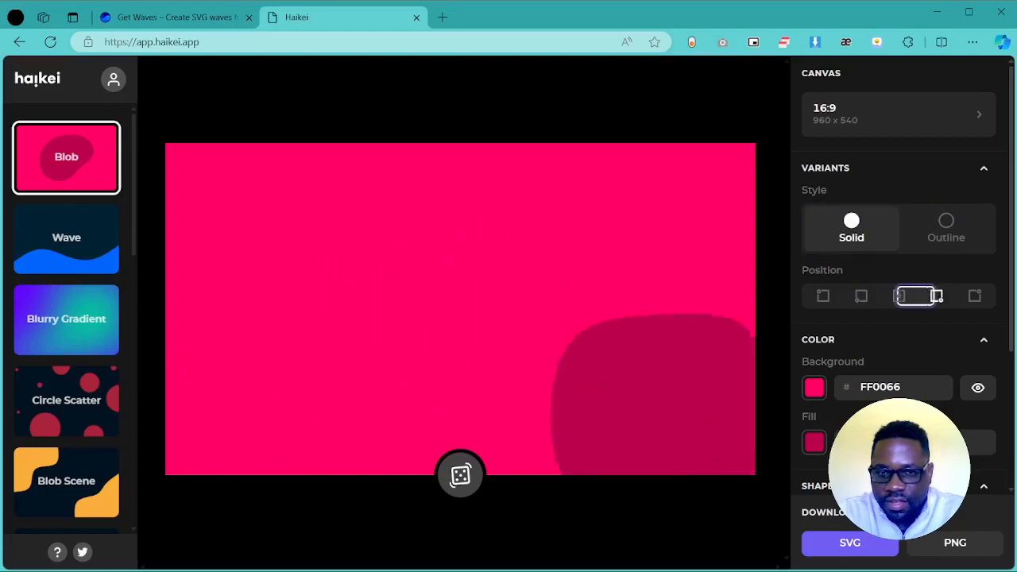
pyautogui.click(935, 295)
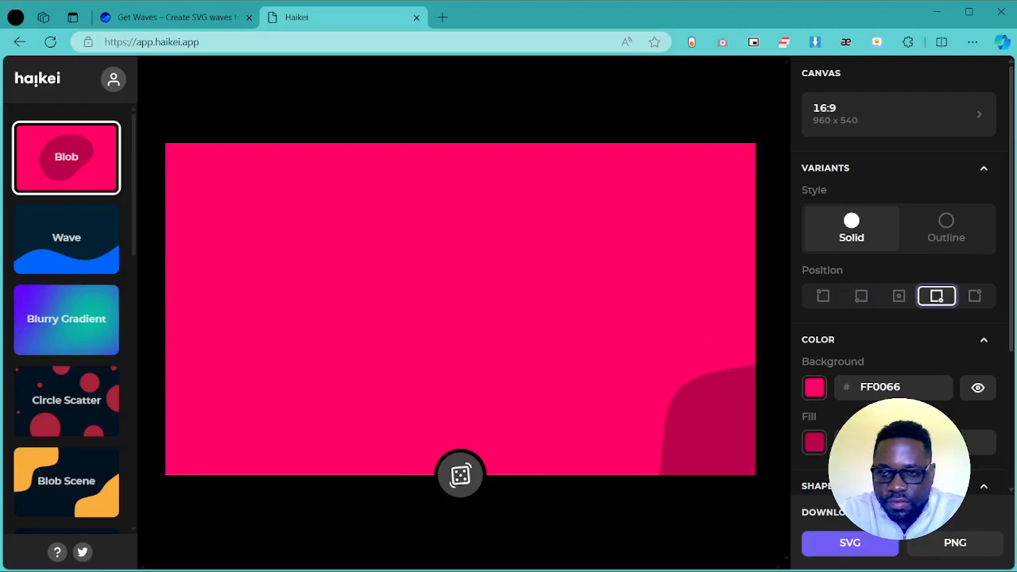
pyautogui.click(974, 295)
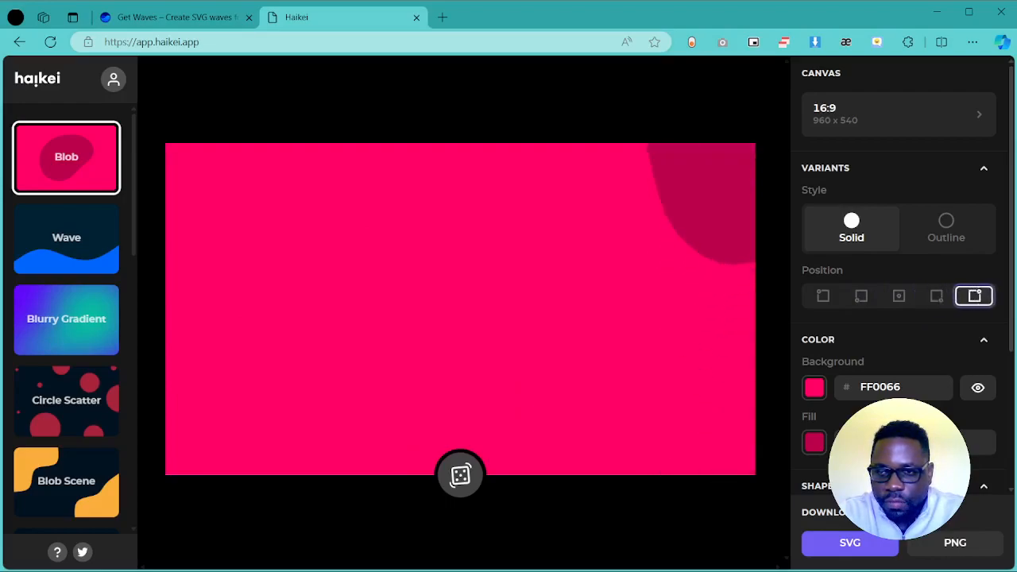
pyautogui.click(823, 296)
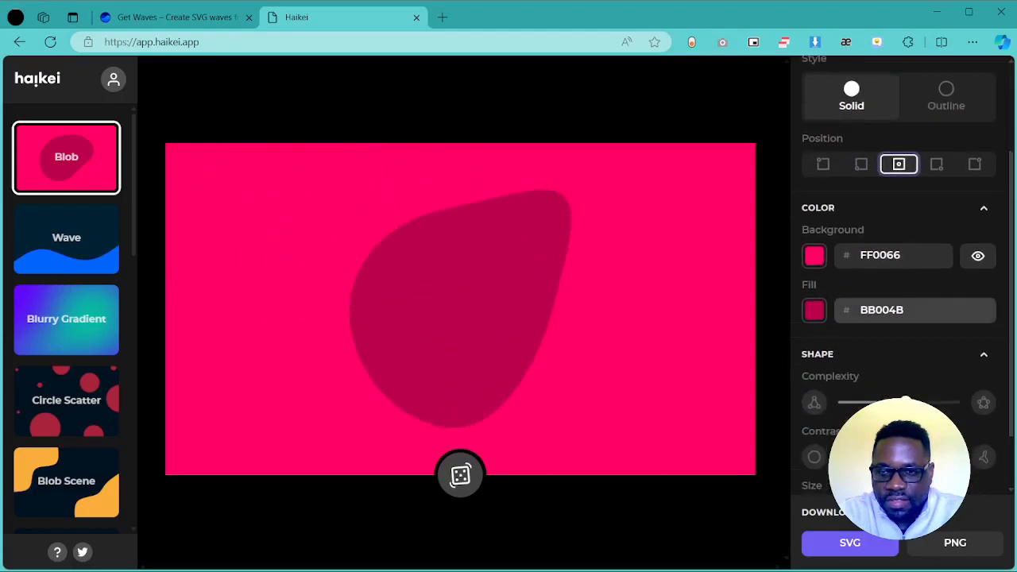
# - Raise the blob's complexity slightly and lower its contrast so it is rounder and smaller, then randomize it
pyautogui.scroll(-3)
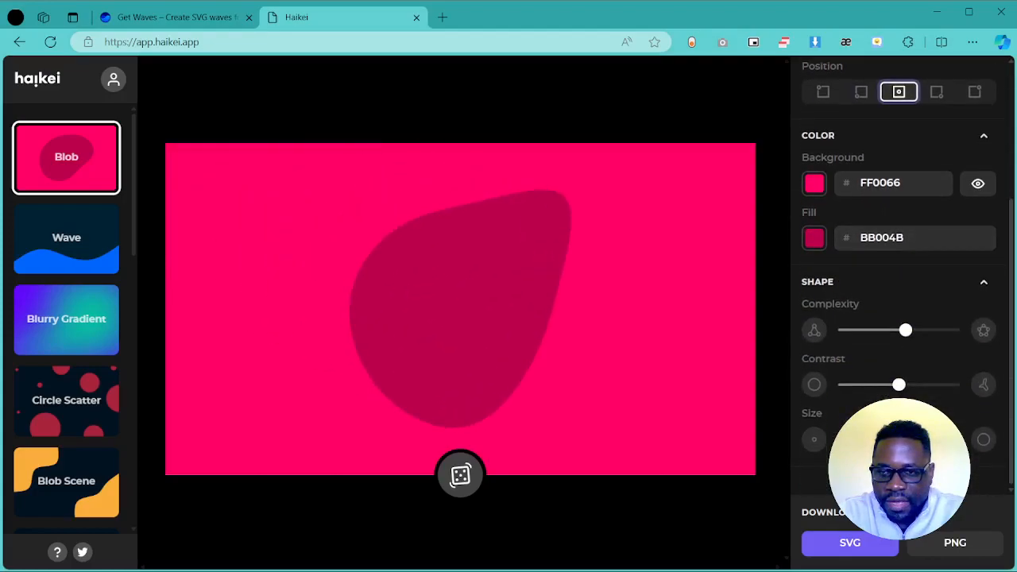
pyautogui.moveTo(905, 329); pyautogui.dragTo(933, 329)
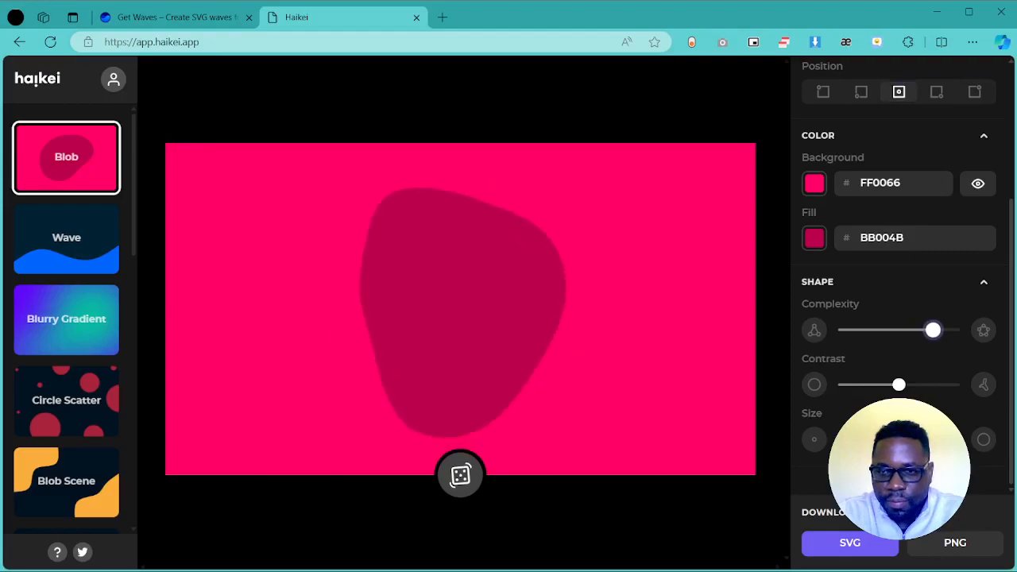
pyautogui.moveTo(932, 329); pyautogui.dragTo(918, 329)
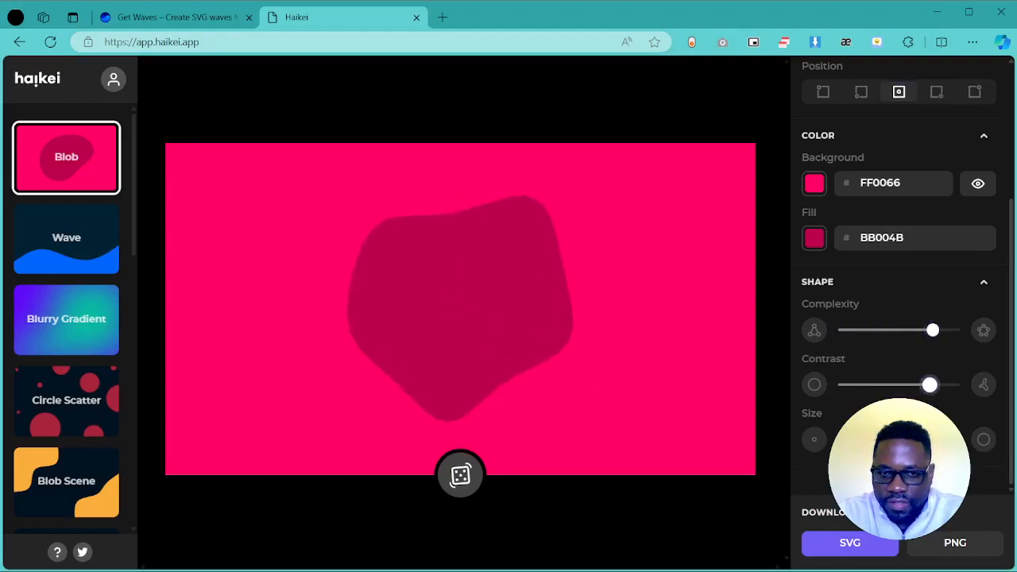
pyautogui.moveTo(930, 384); pyautogui.dragTo(867, 384)
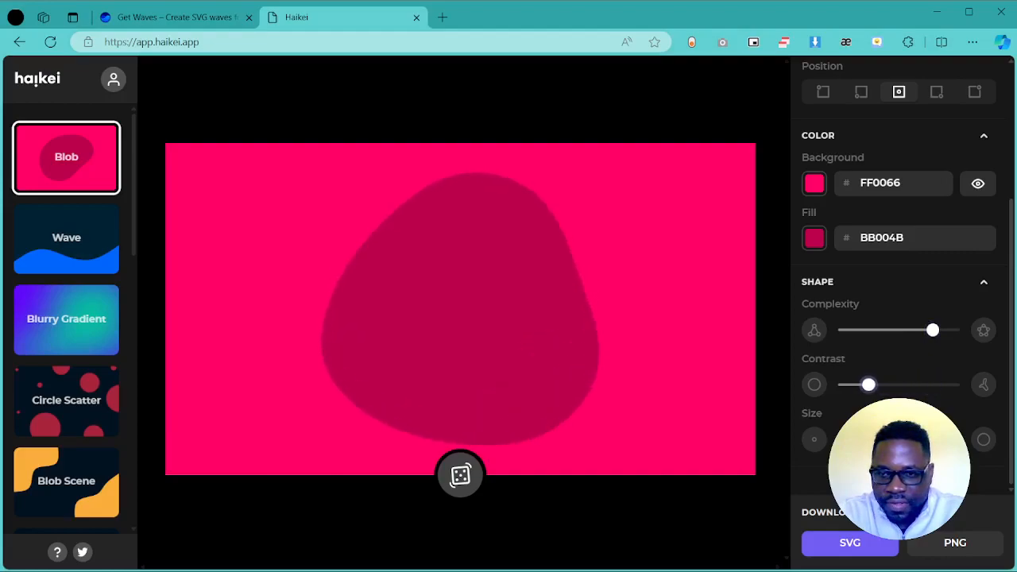
pyautogui.click(461, 473)
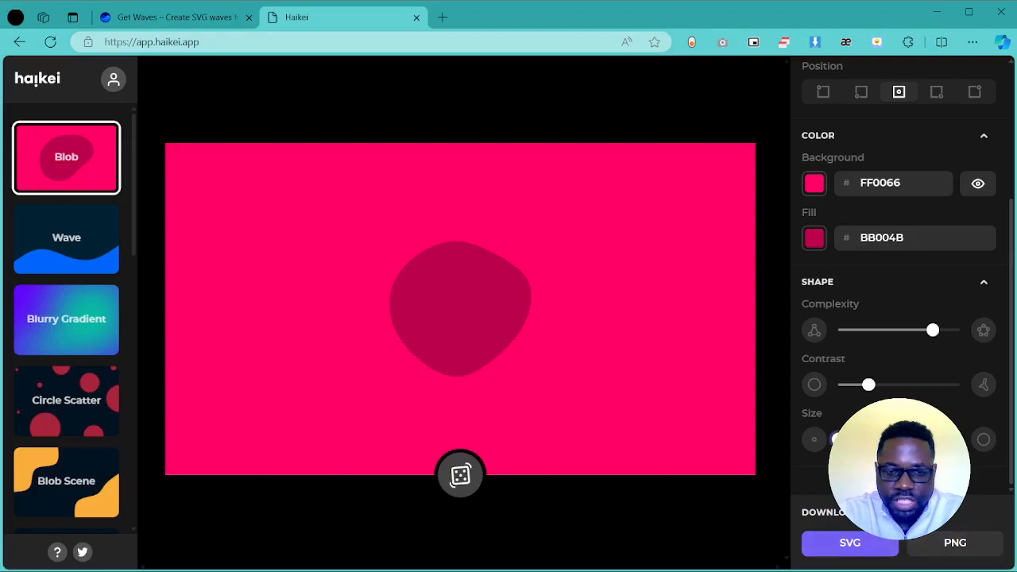
# - Switch to the Wave generator, raise its balance and complexity for a higher, busier wave, and randomize it
pyautogui.click(67, 239)
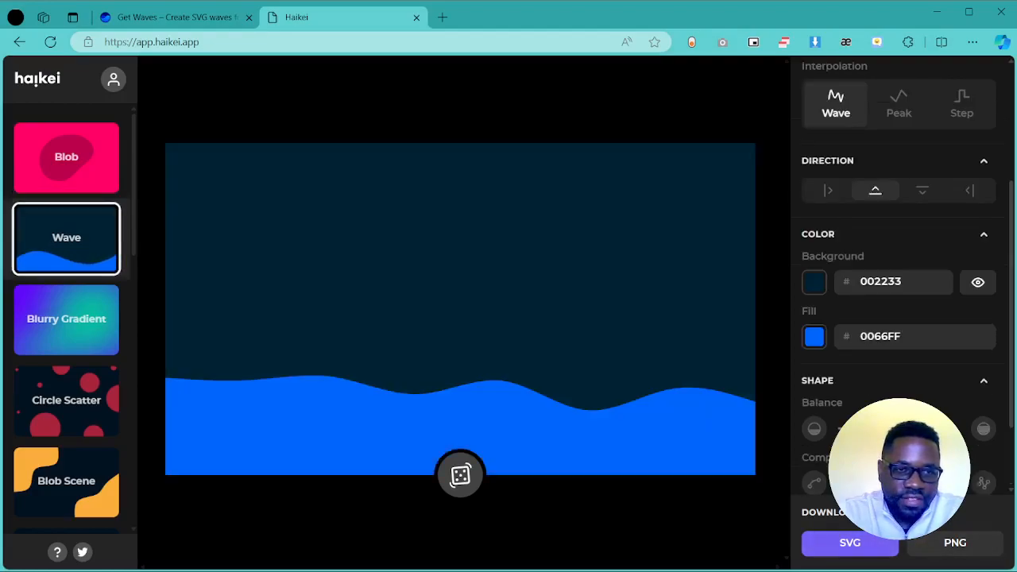
pyautogui.click(459, 476)
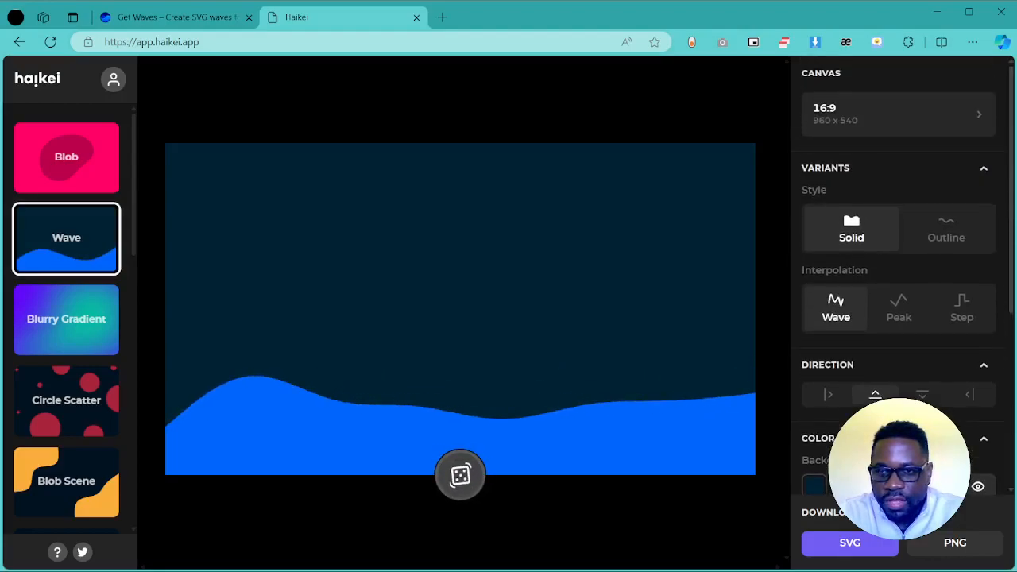
pyautogui.scroll(-3)
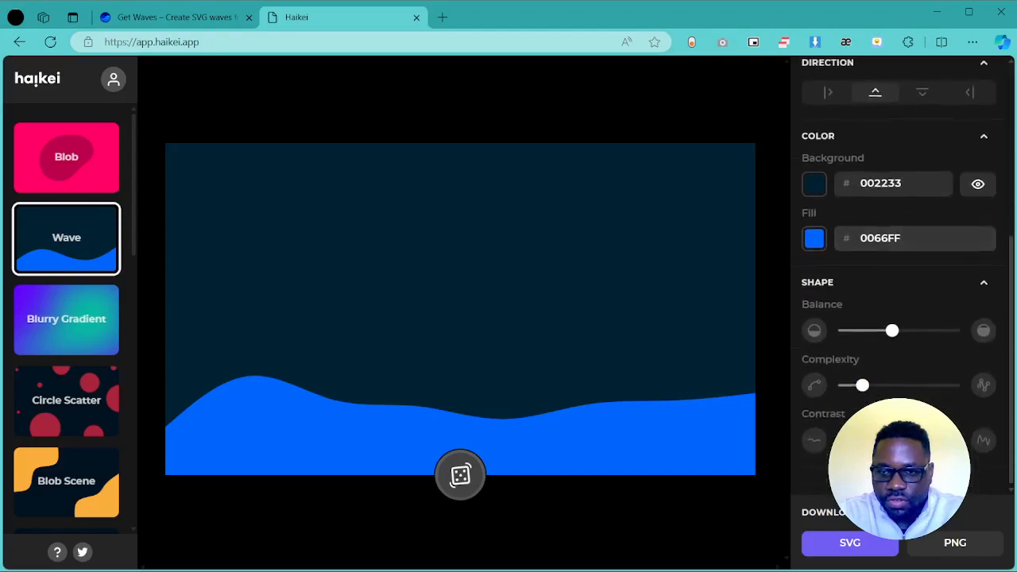
pyautogui.moveTo(892, 331); pyautogui.dragTo(918, 331)
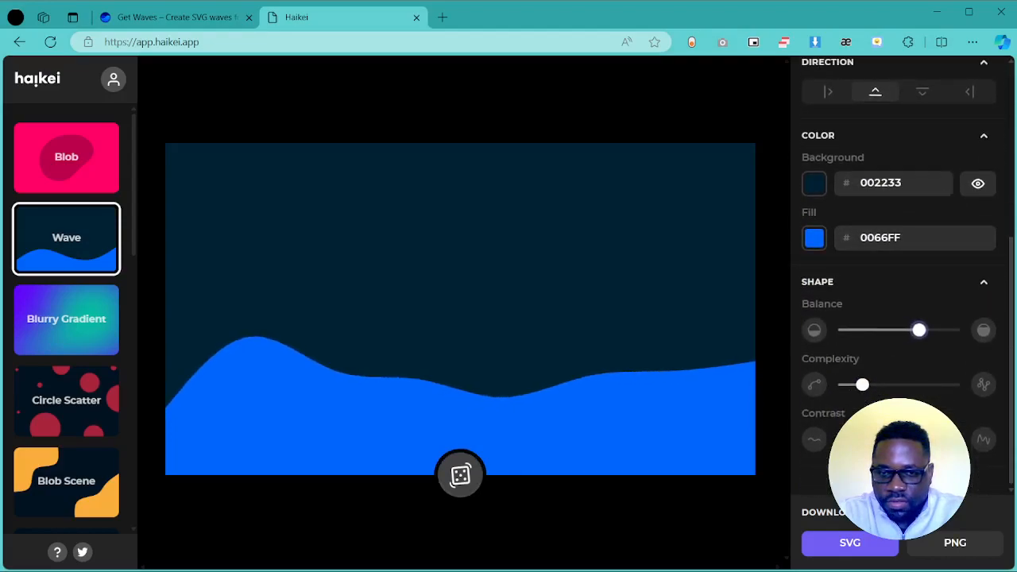
pyautogui.moveTo(861, 384); pyautogui.dragTo(890, 385)
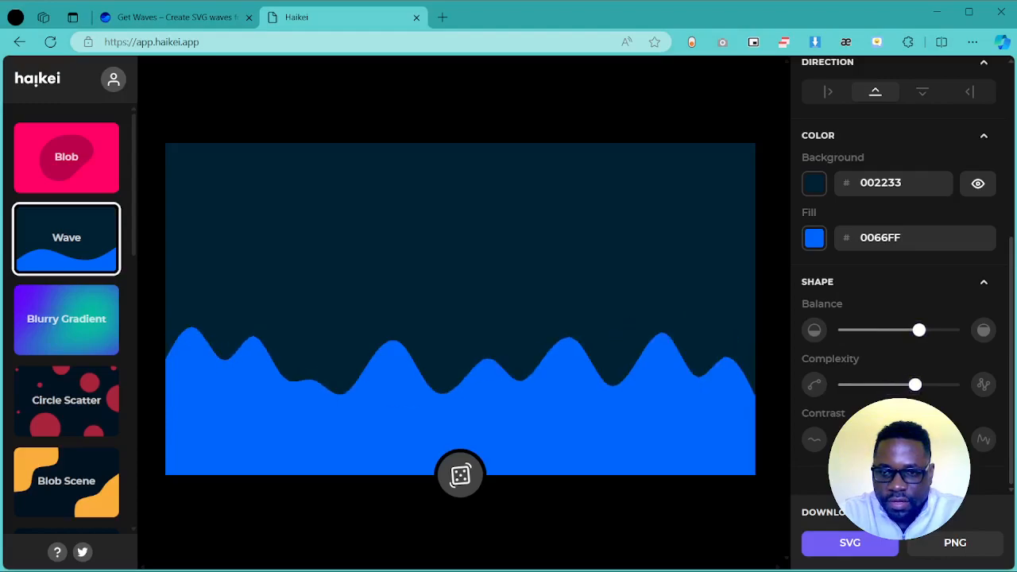
pyautogui.click(459, 473)
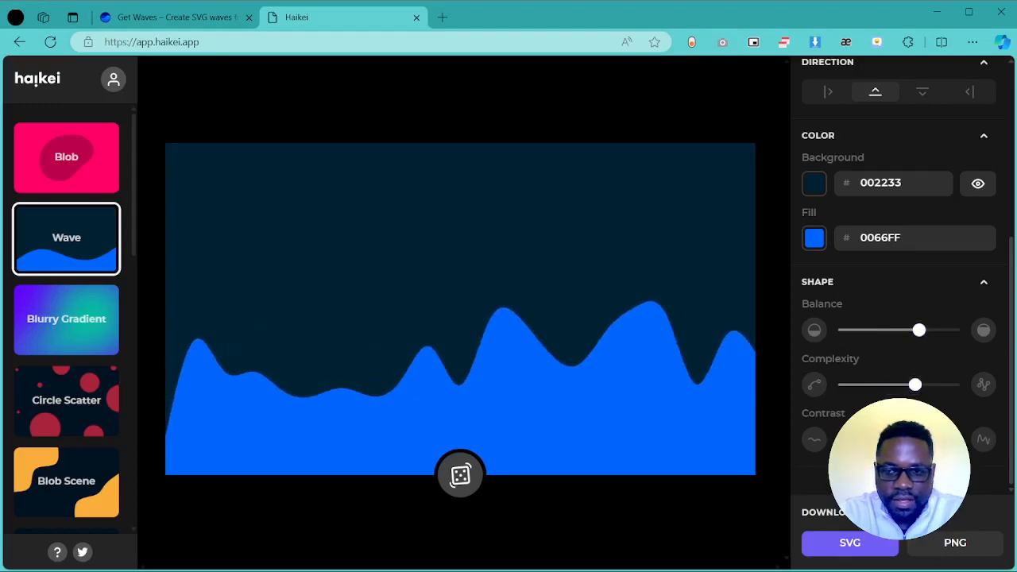
pyautogui.click(67, 317)
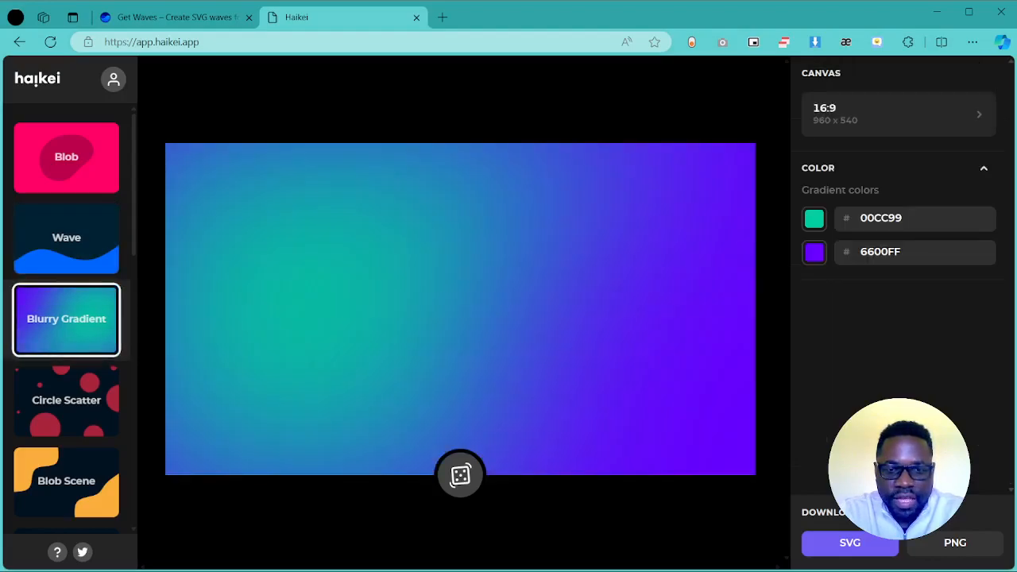
# - Randomize the blurry gradient, then switch to Circle Scatter and raise the count to its maximum
pyautogui.click(459, 475)
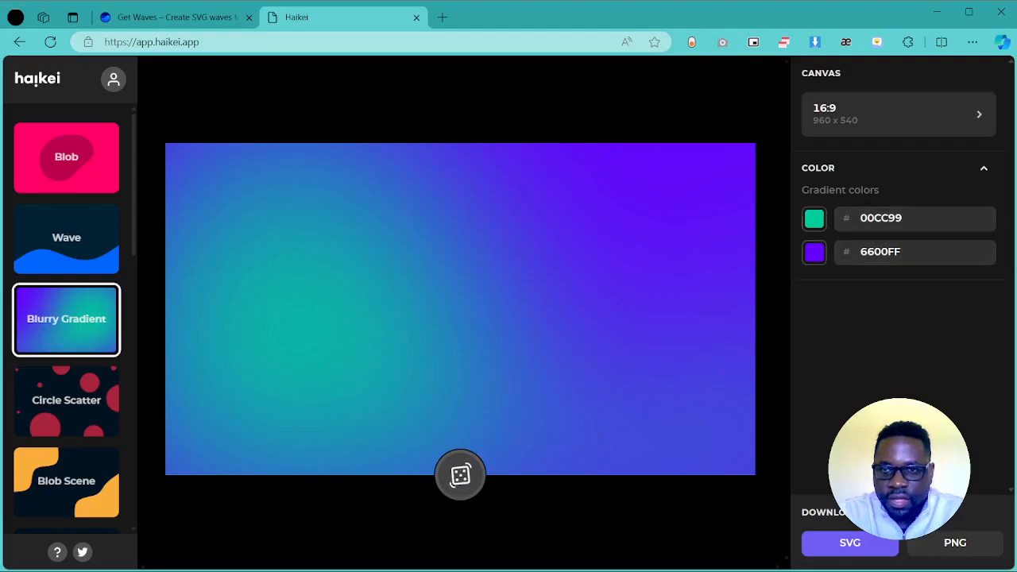
pyautogui.click(460, 475)
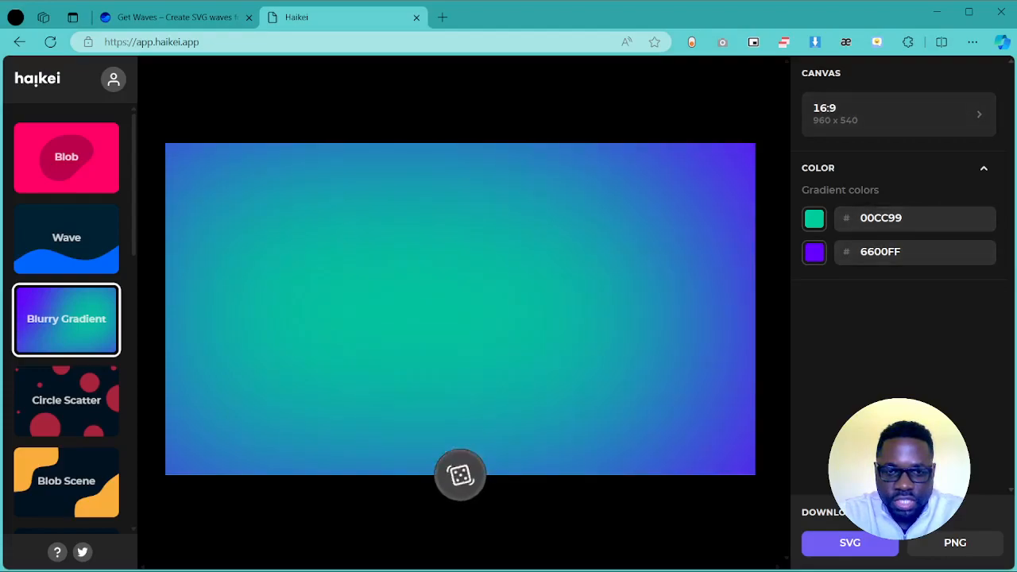
pyautogui.click(459, 477)
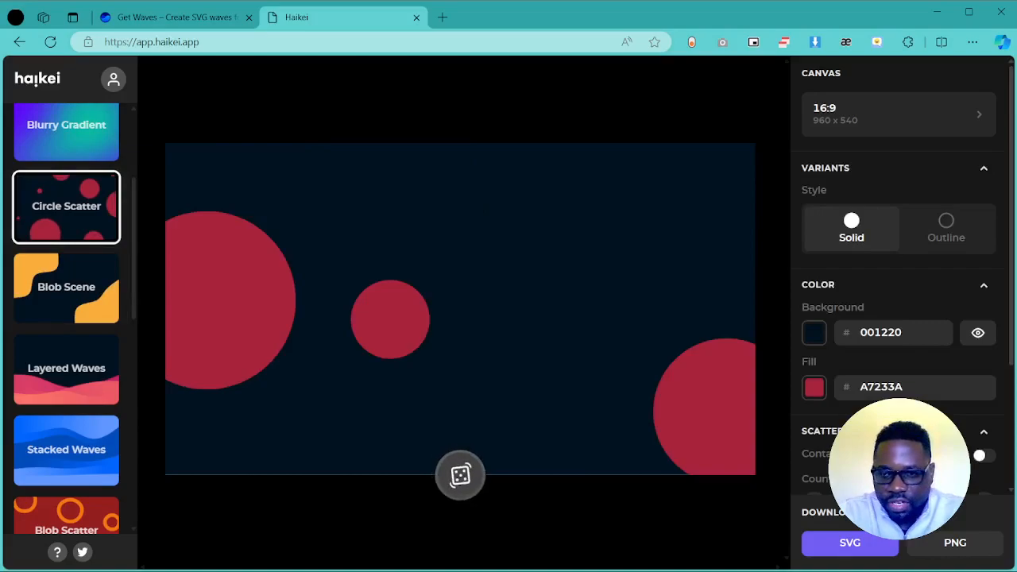
pyautogui.scroll(-3)
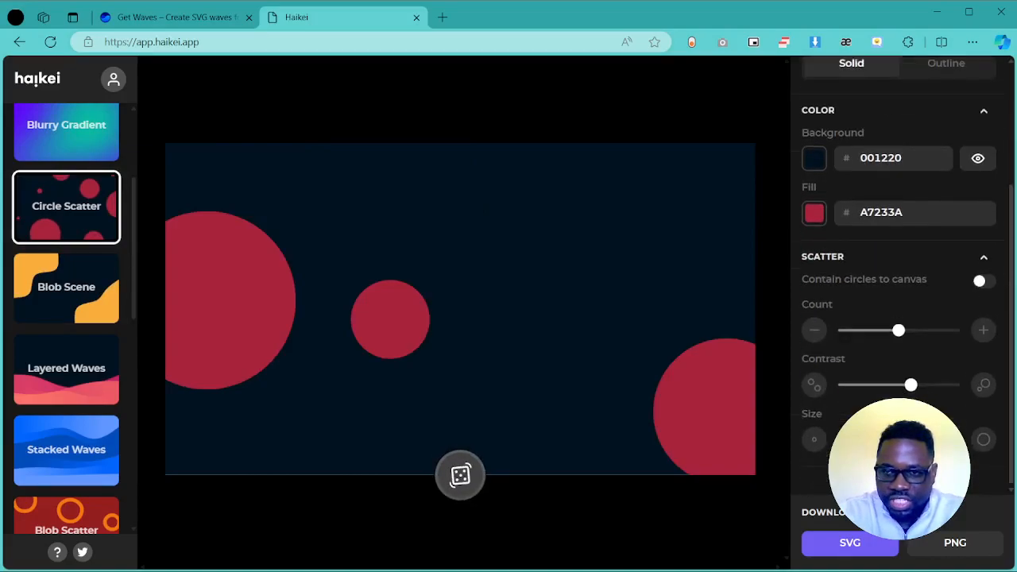
pyautogui.moveTo(897, 329); pyautogui.dragTo(947, 329)
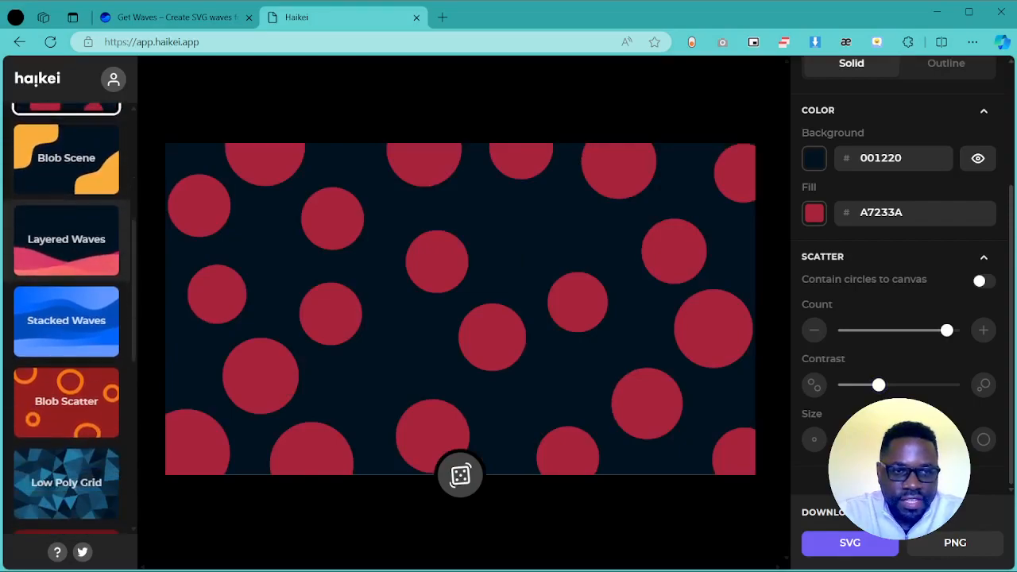
# - Switch to Layered Waves, randomize it and reduce the number of wave layers
pyautogui.click(66, 238)
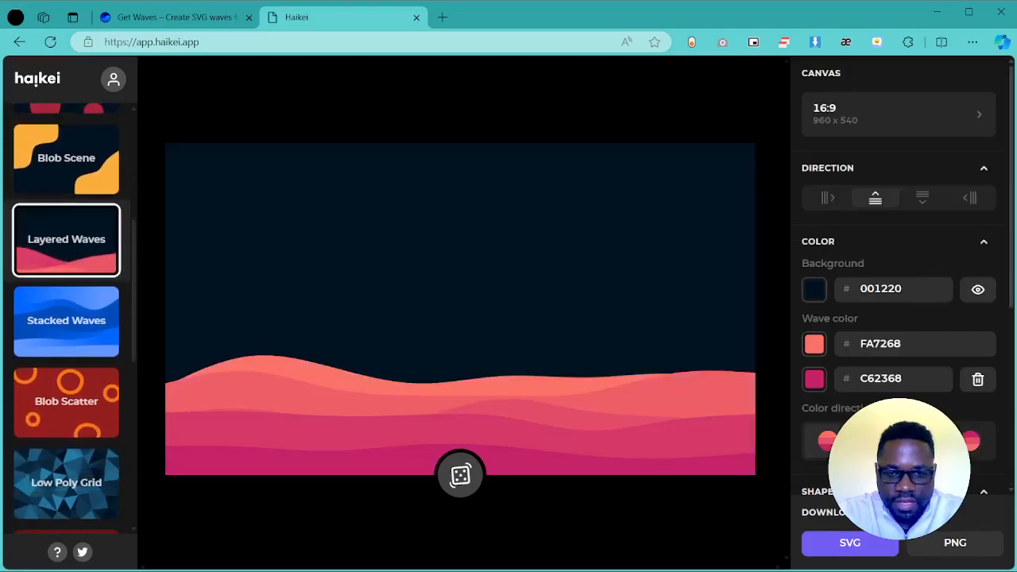
pyautogui.click(461, 477)
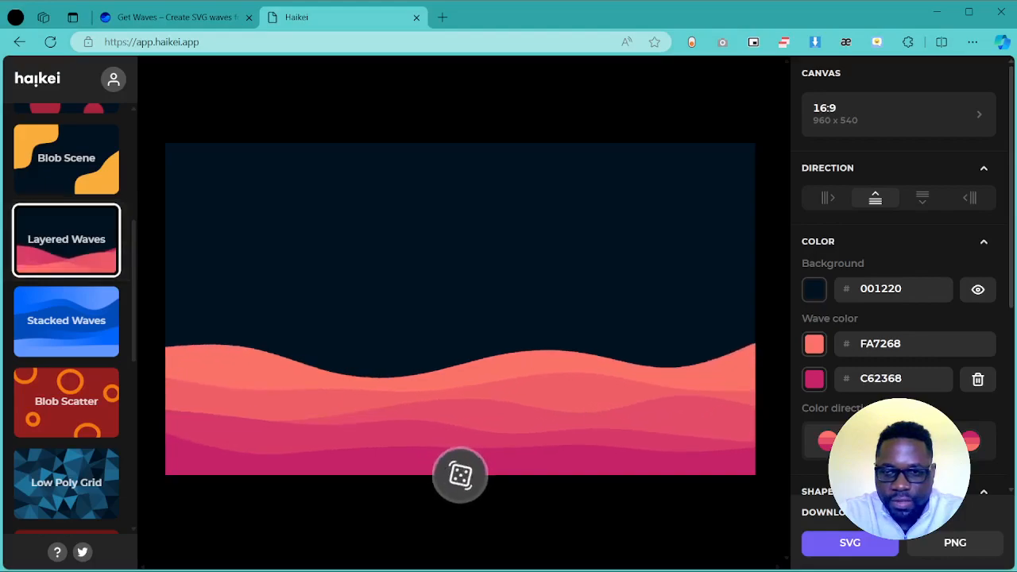
pyautogui.scroll(-3)
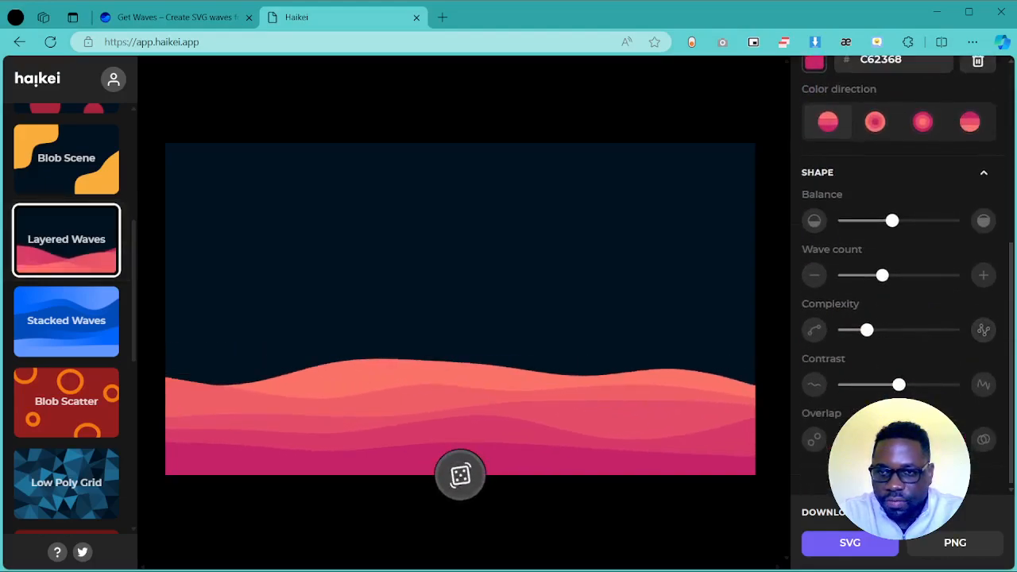
pyautogui.moveTo(882, 275); pyautogui.dragTo(849, 275)
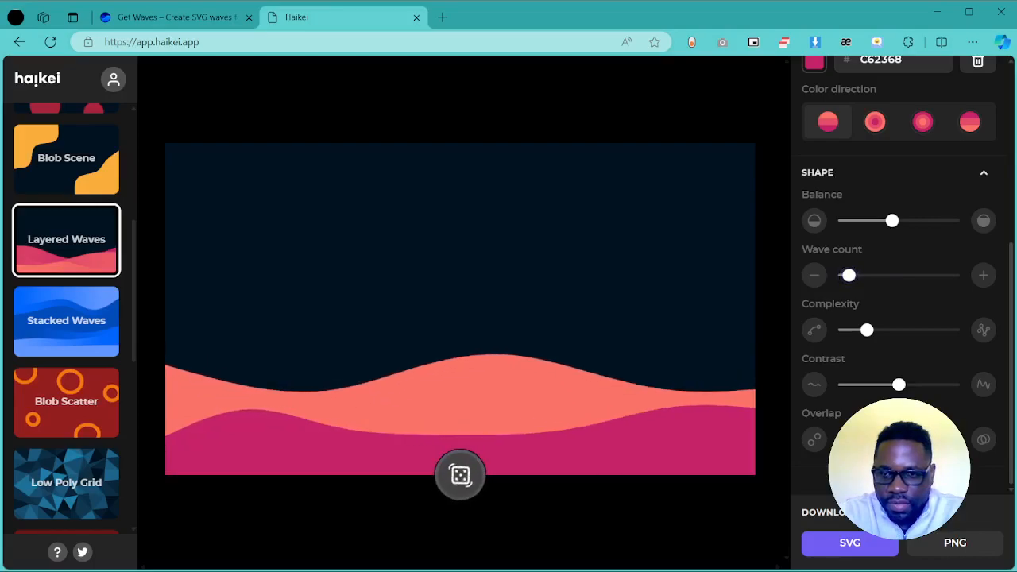
# - Raise the layered waves' contrast and complexity, then regenerate the wave shape twice
pyautogui.moveTo(899, 385); pyautogui.dragTo(924, 385)
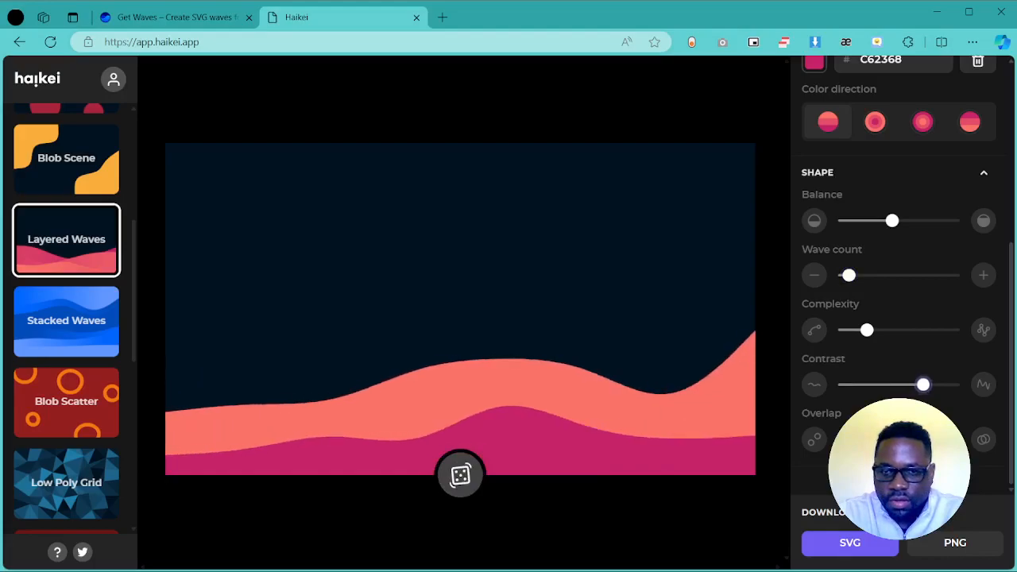
pyautogui.moveTo(923, 384); pyautogui.dragTo(934, 385)
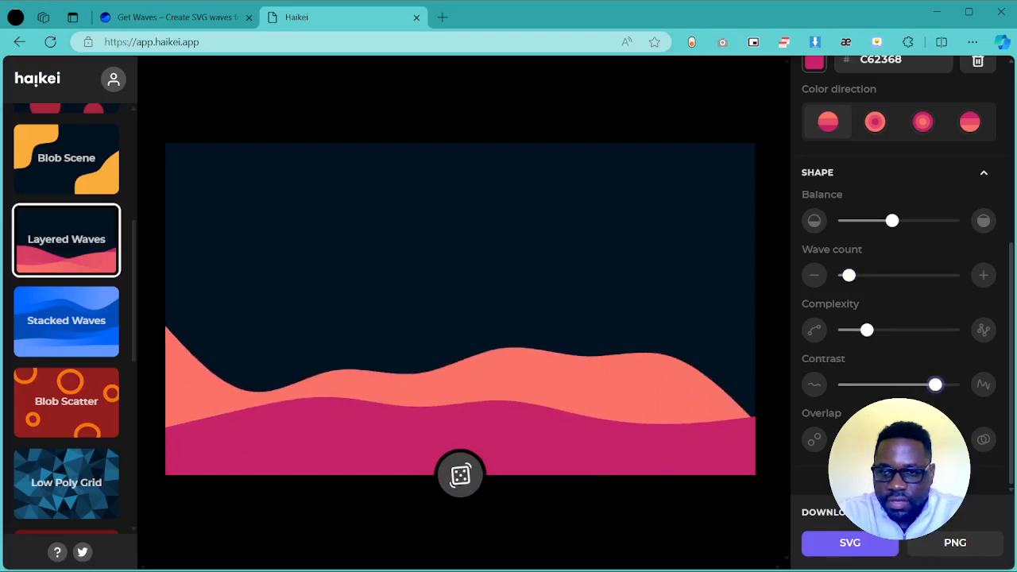
pyautogui.moveTo(866, 328); pyautogui.dragTo(903, 329)
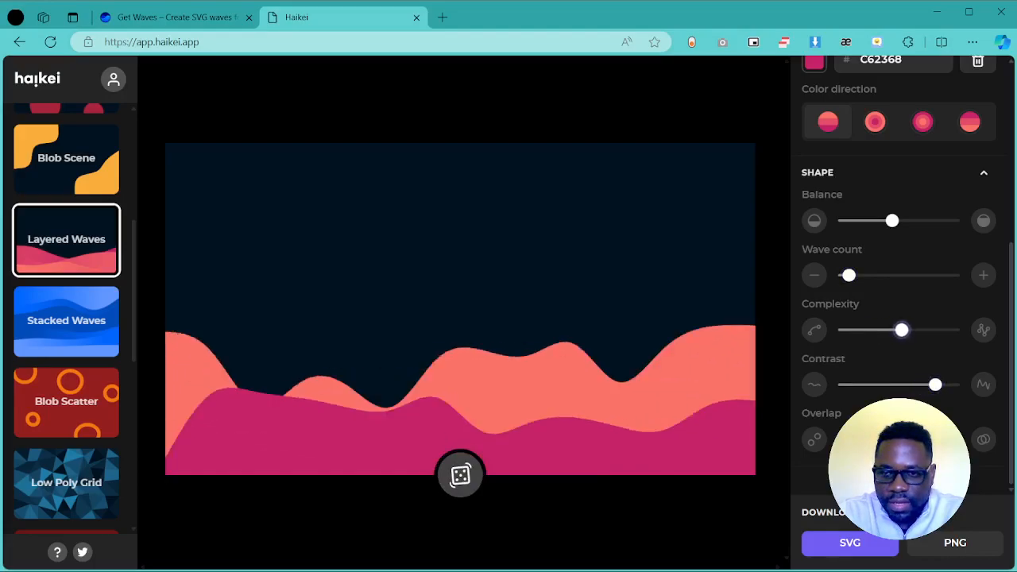
pyautogui.click(460, 477)
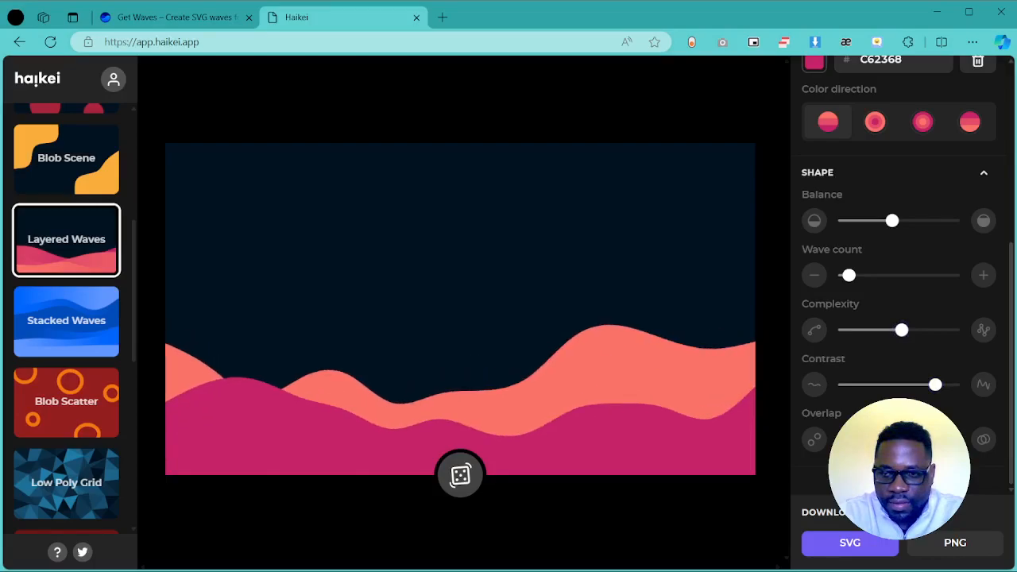
pyautogui.click(461, 476)
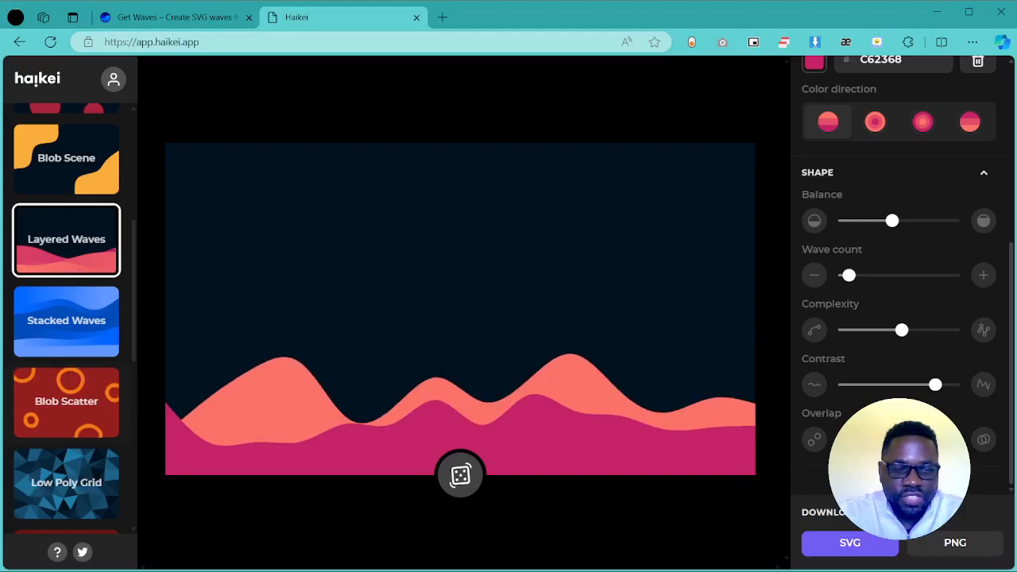
pyautogui.scroll(-3)
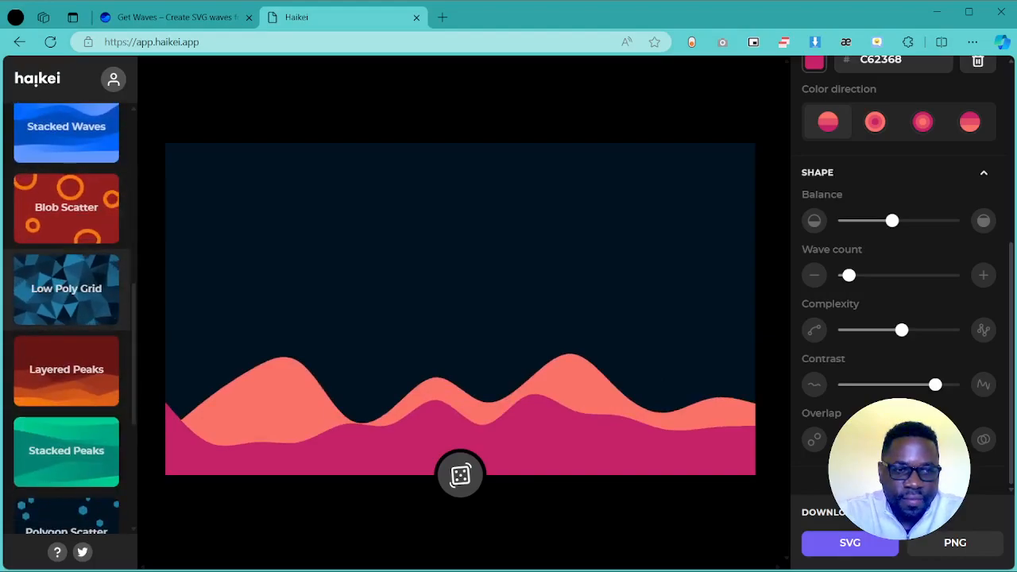
# - Try Low Poly Grid with a randomized layout, then switch to Layered Peaks and browse the template list
pyautogui.click(66, 289)
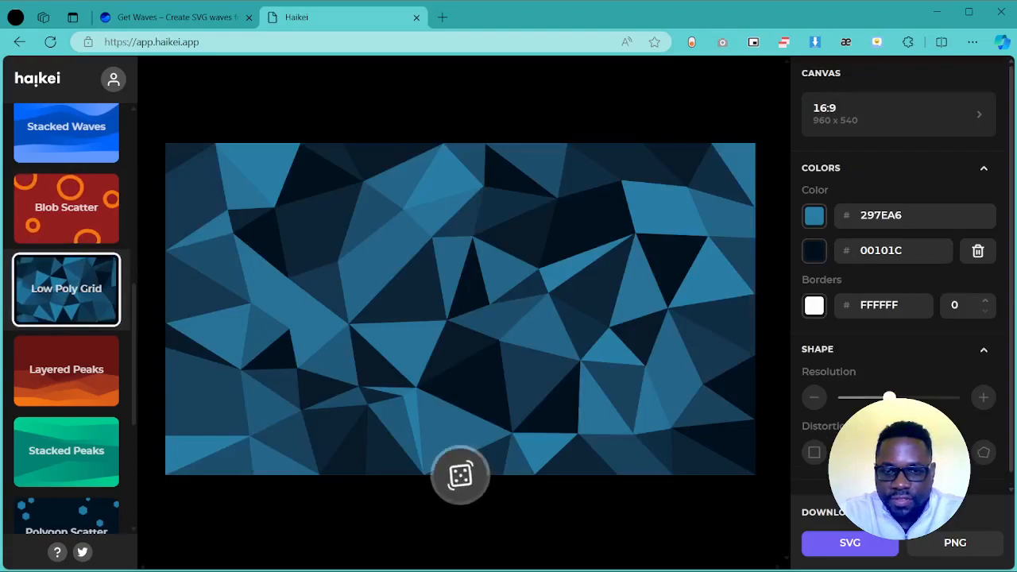
pyautogui.click(458, 483)
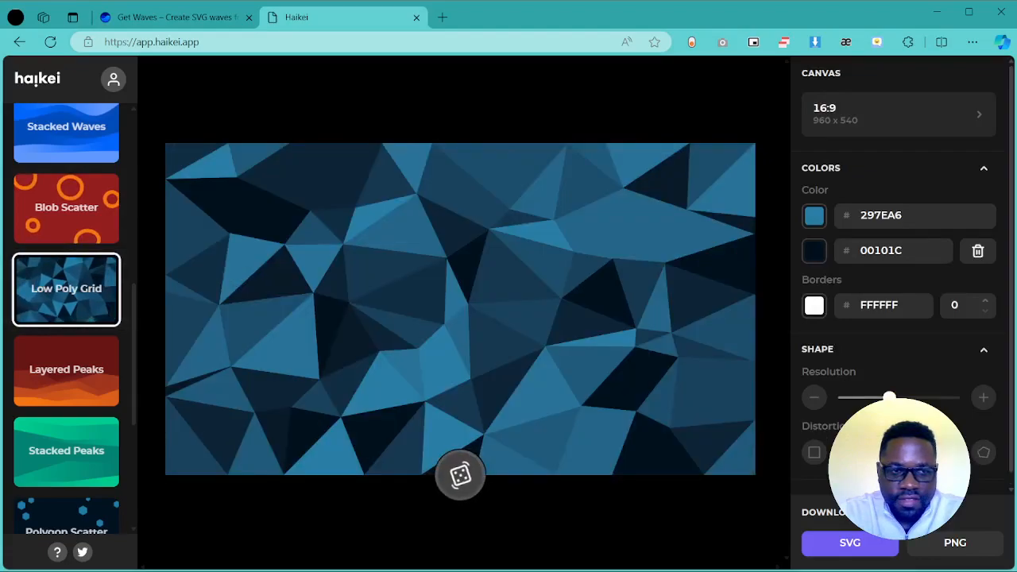
pyautogui.click(458, 475)
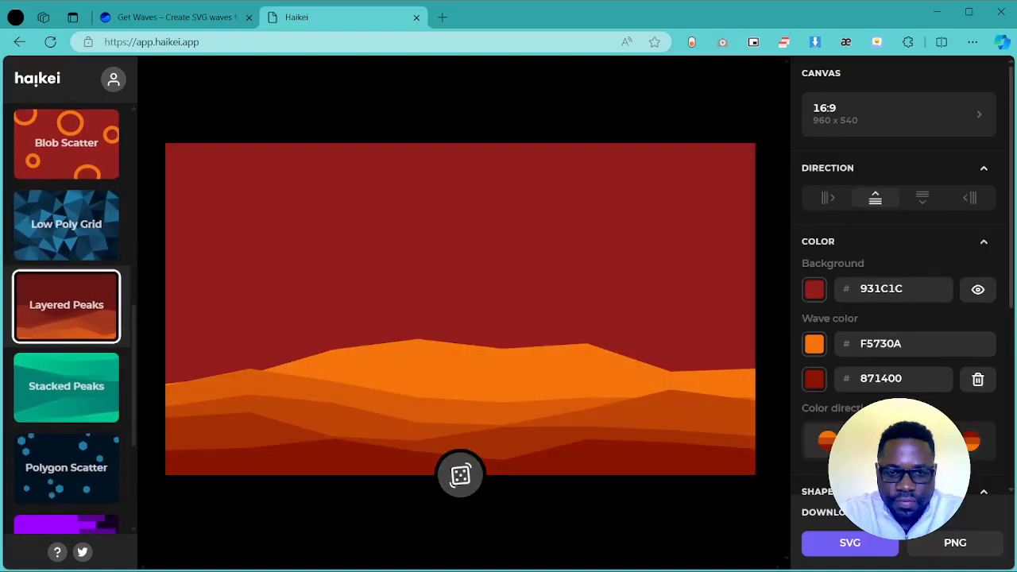
pyautogui.scroll(-3)
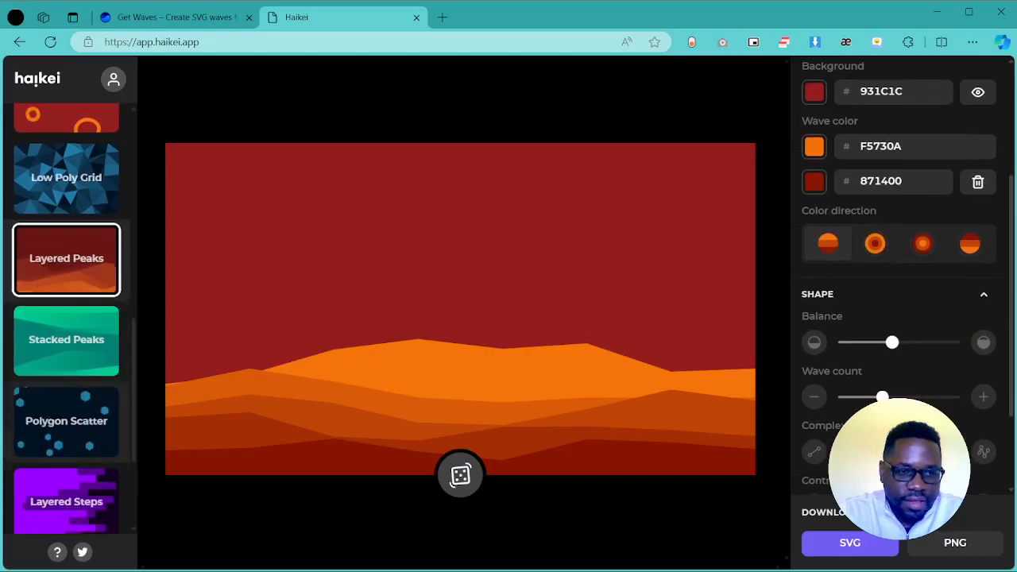
pyautogui.scroll(-3)
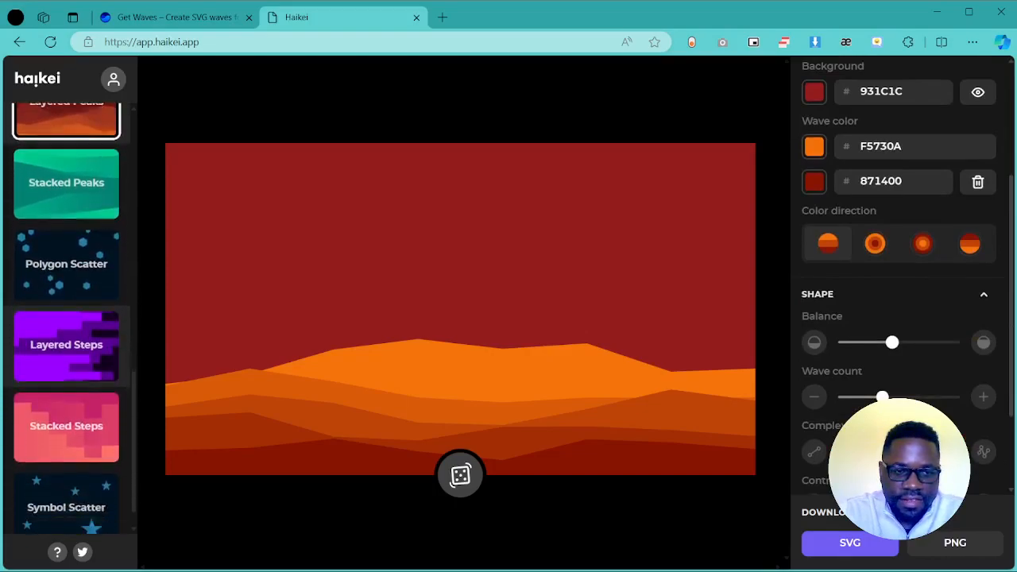
pyautogui.scroll(-3)
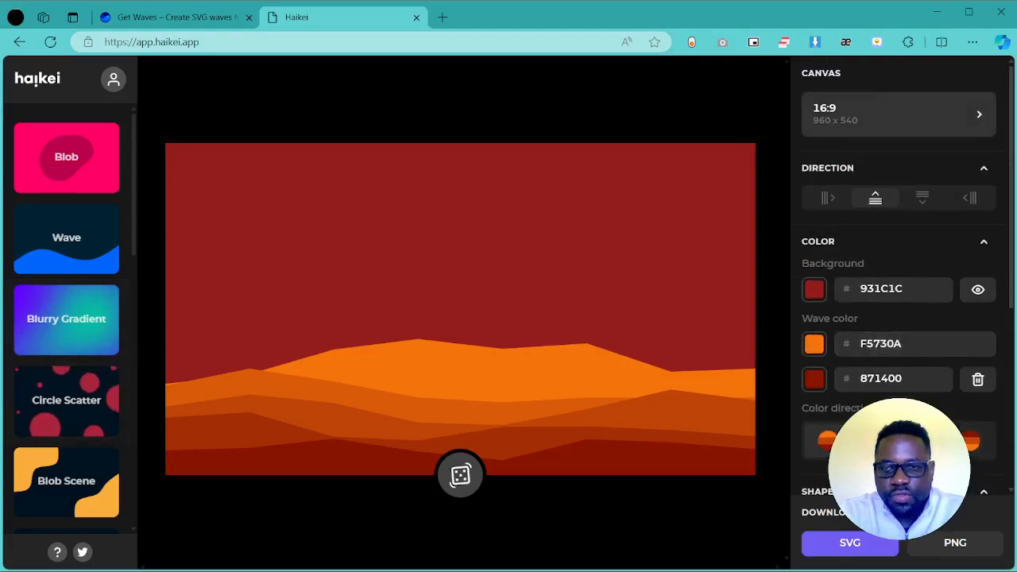
# - Try the 4:3 and 2:3 canvas sizes, then settle on the vertical 9:16 format at 540 × 960
pyautogui.click(897, 114)
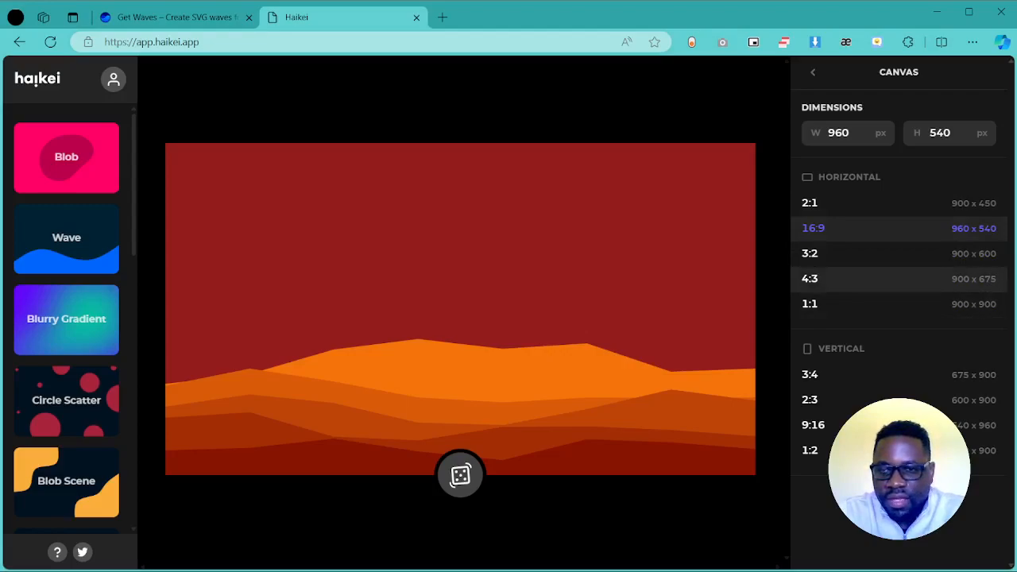
pyautogui.click(811, 203)
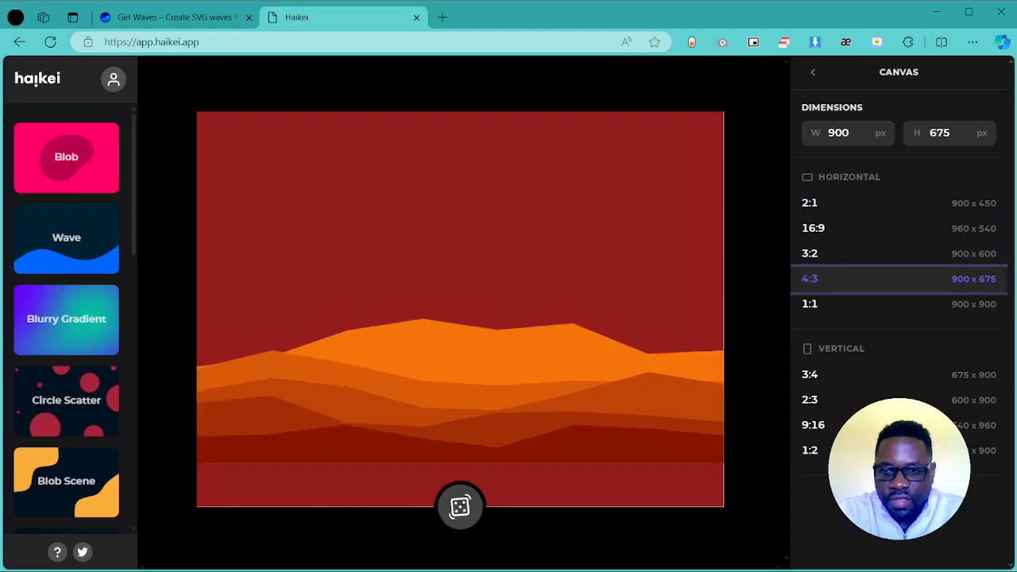
pyautogui.click(811, 398)
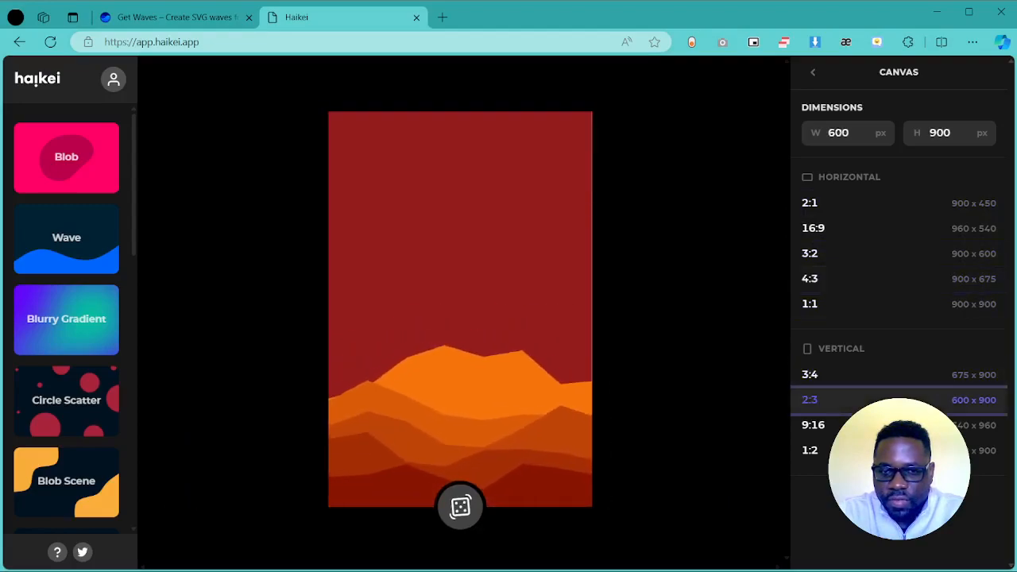
pyautogui.click(814, 426)
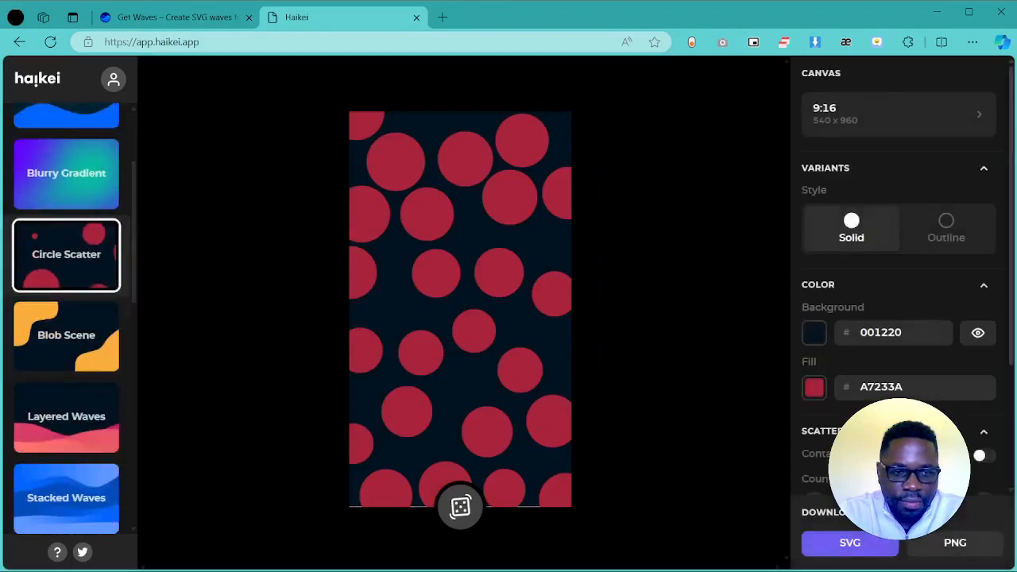
# - Try Stacked Peaks with slightly higher complexity, then switch to Stacked Steps
pyautogui.click(67, 400)
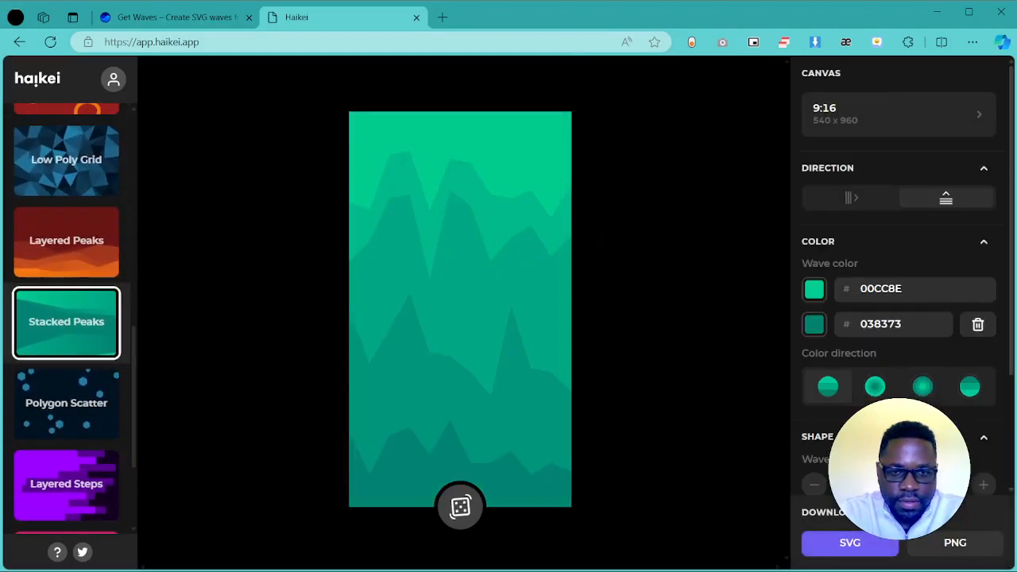
pyautogui.scroll(-3)
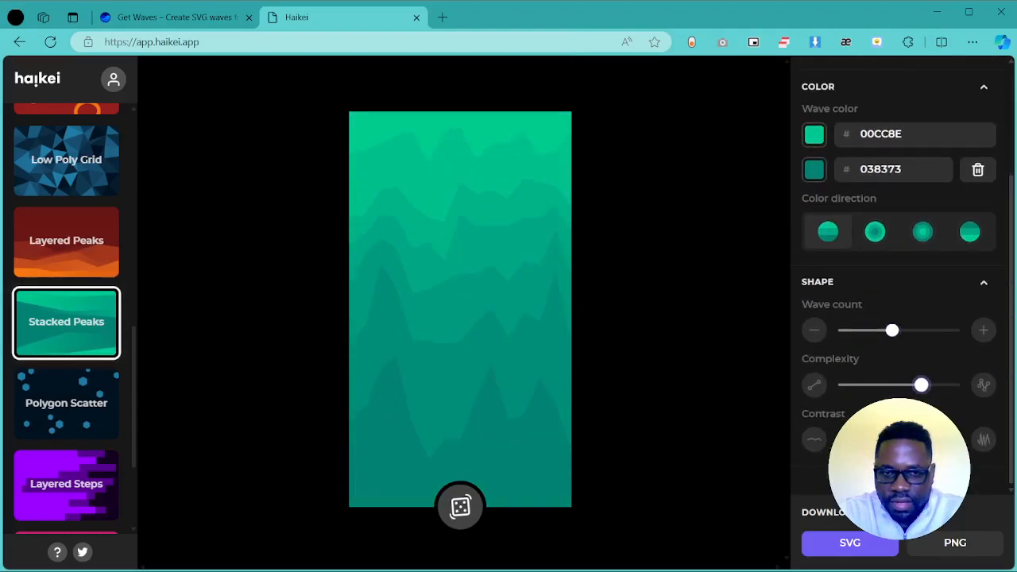
pyautogui.moveTo(921, 385); pyautogui.dragTo(927, 385)
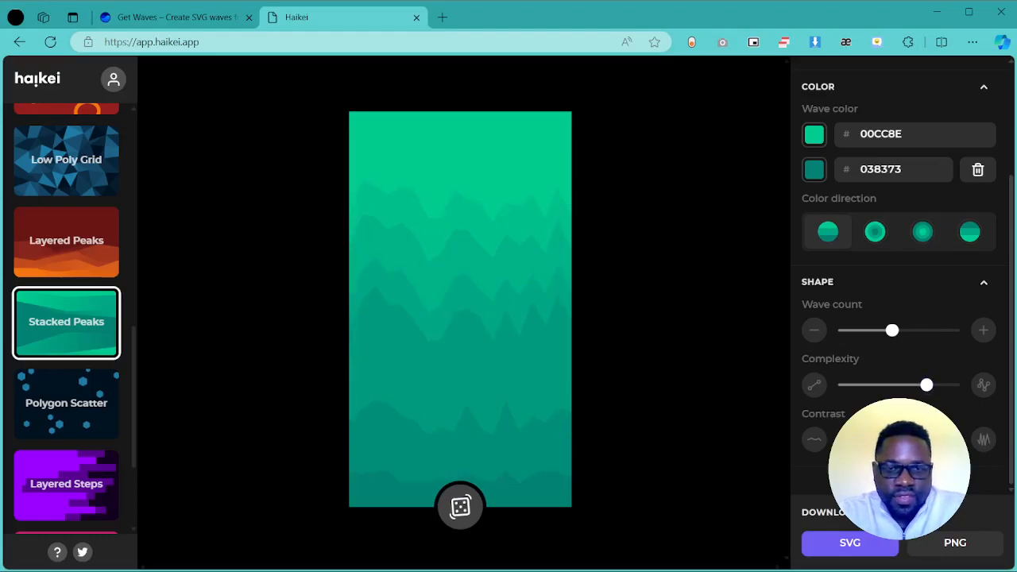
pyautogui.click(66, 397)
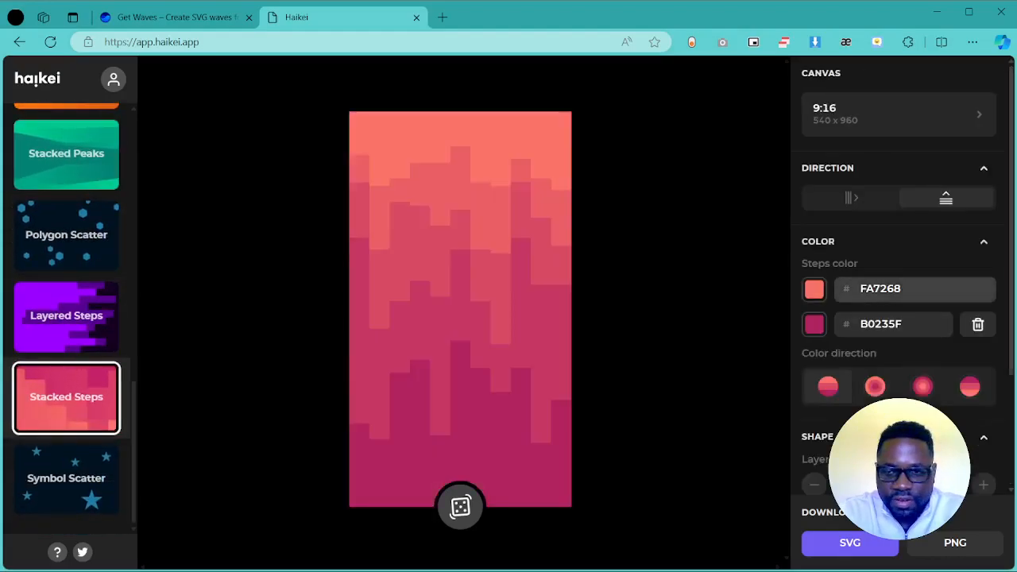
pyautogui.scroll(-3)
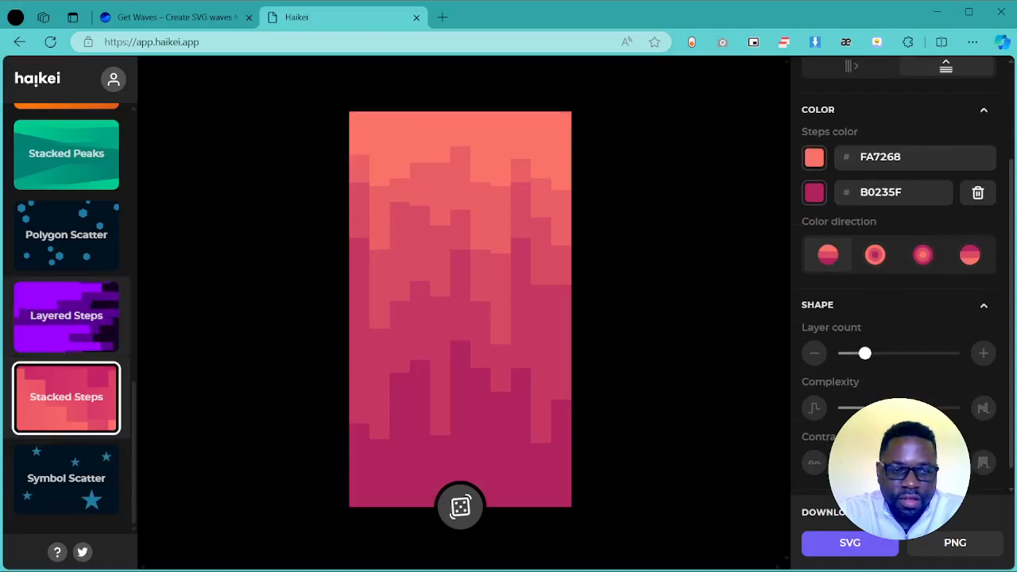
# - Switch to Symbol Scatter and try wye symbols before returning to blue stars
pyautogui.click(67, 479)
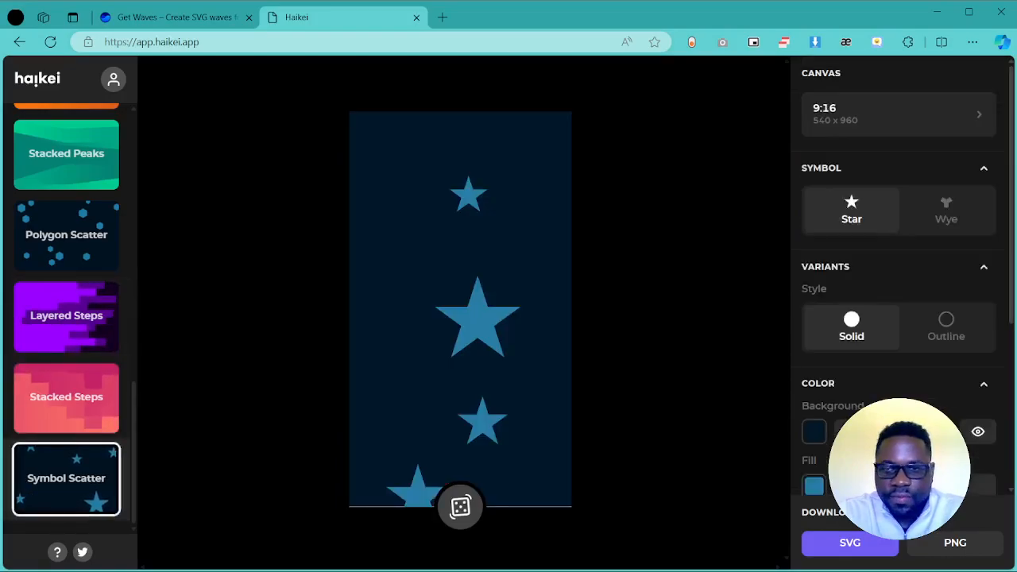
pyautogui.click(946, 210)
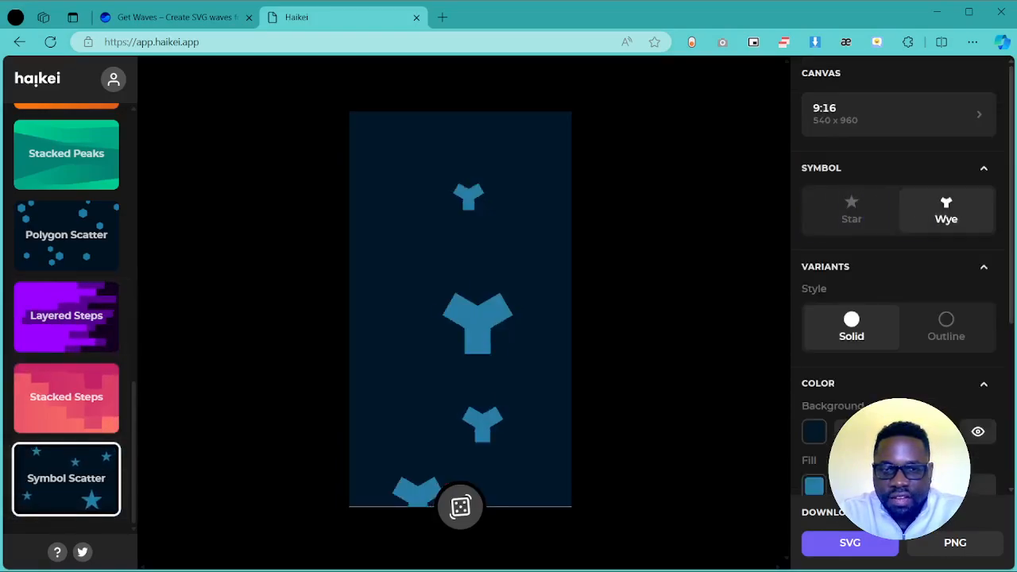
pyautogui.click(852, 209)
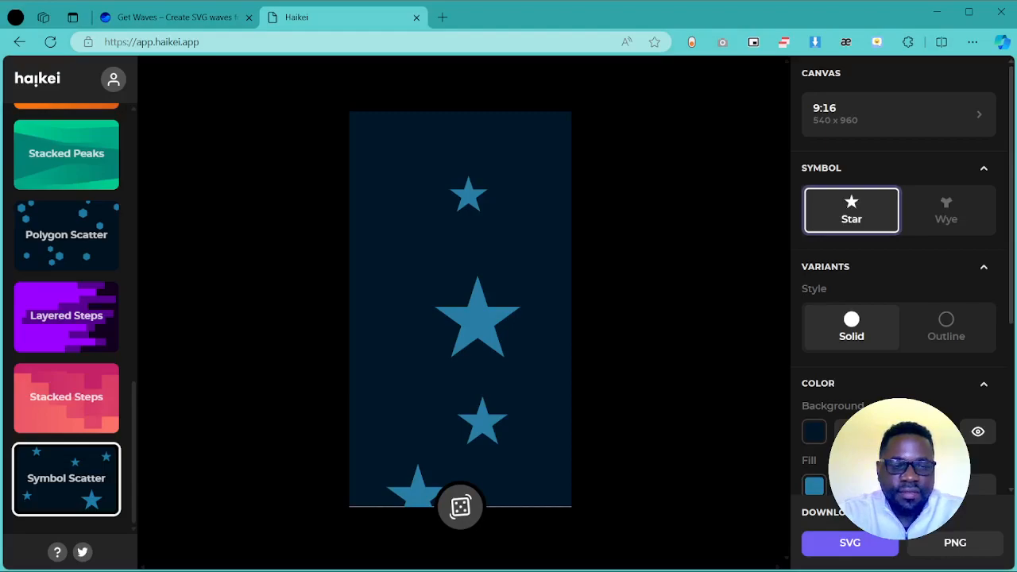